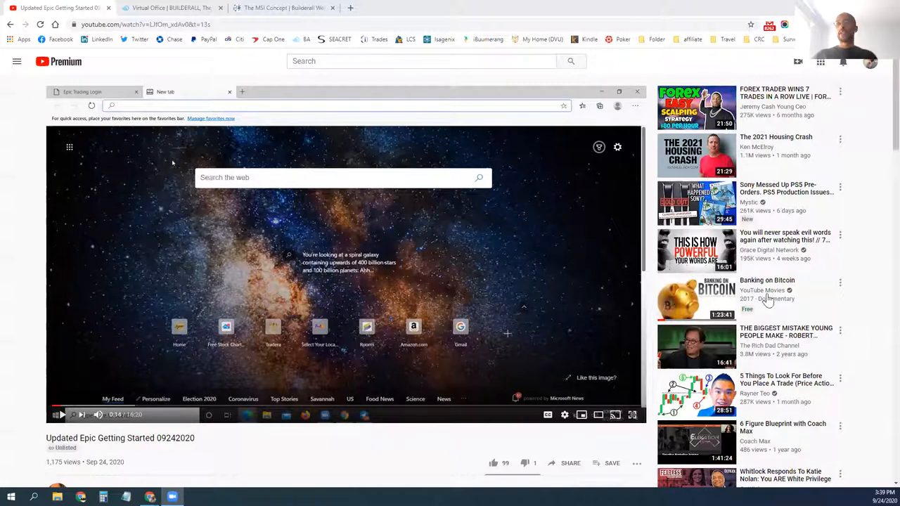
mouse_move(789, 148)
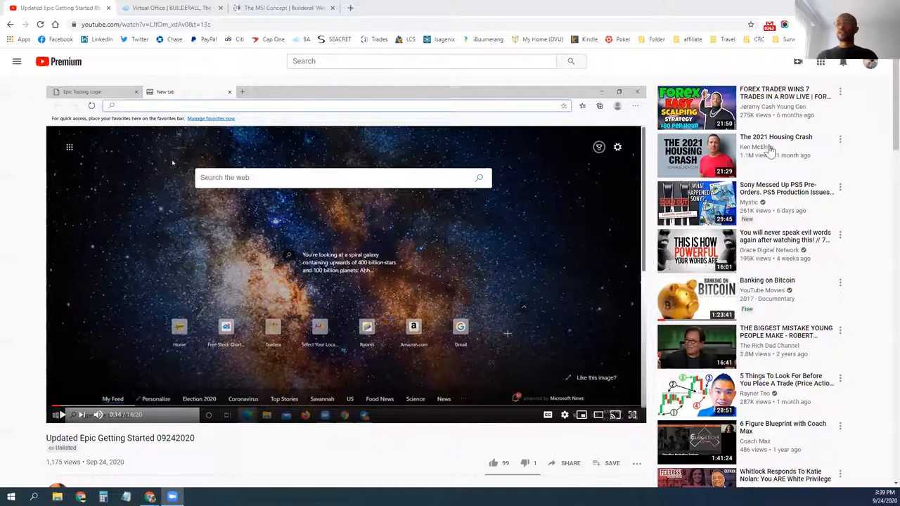
- Copy the share link for the YouTube video 'Updated Epic Getting Started 09242020'
scroll(down, 3)
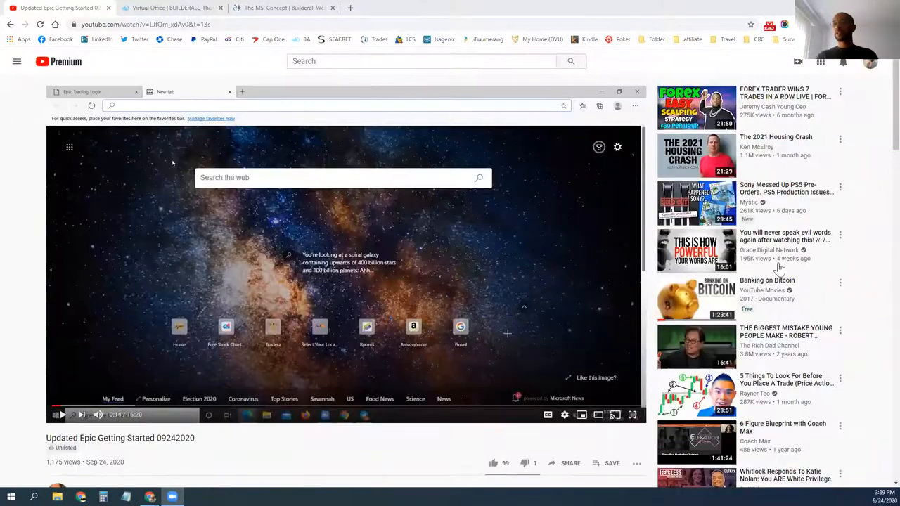
scroll(down, 3)
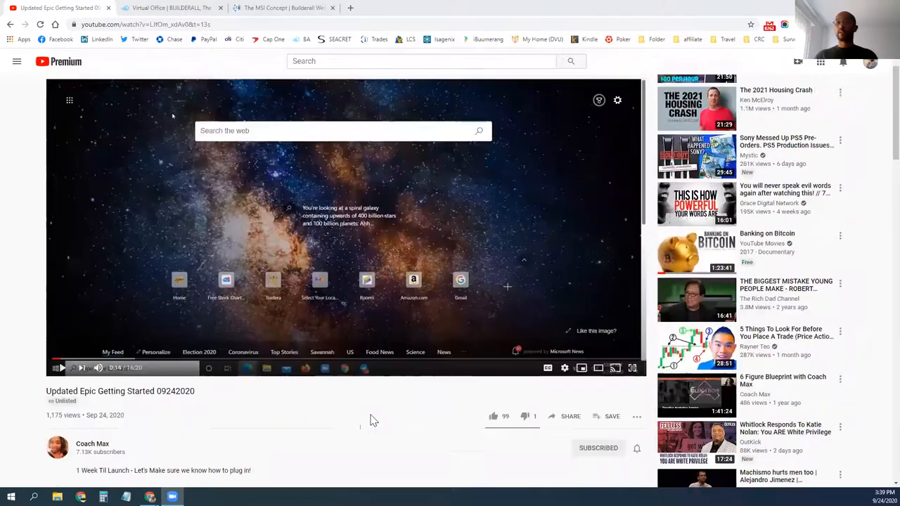
mouse_move(362, 430)
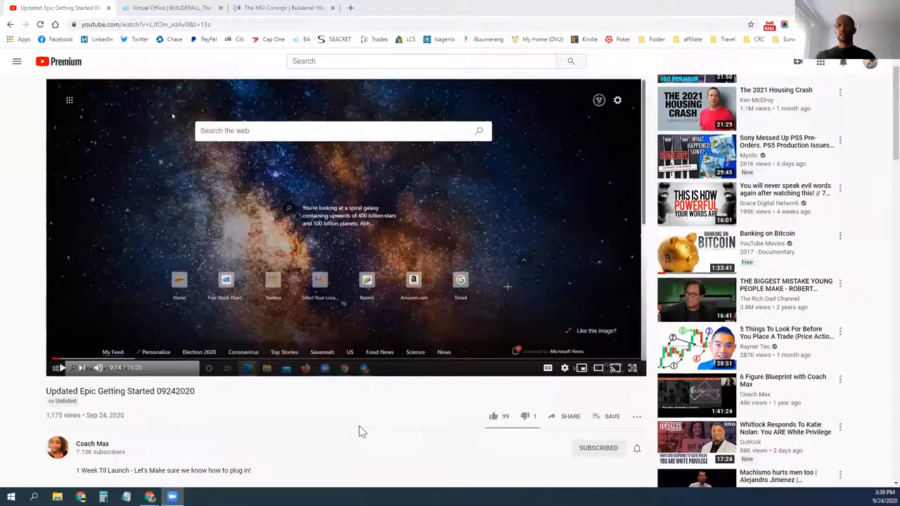
mouse_move(335, 415)
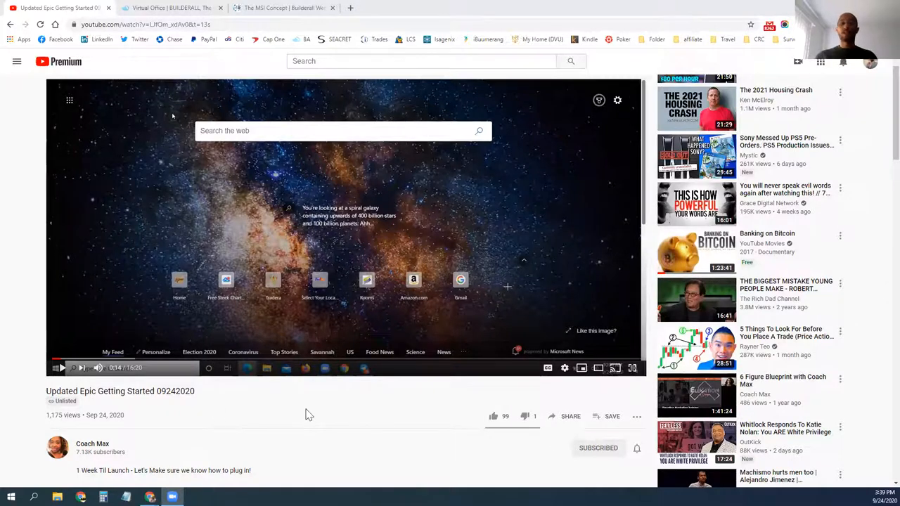
mouse_move(563, 426)
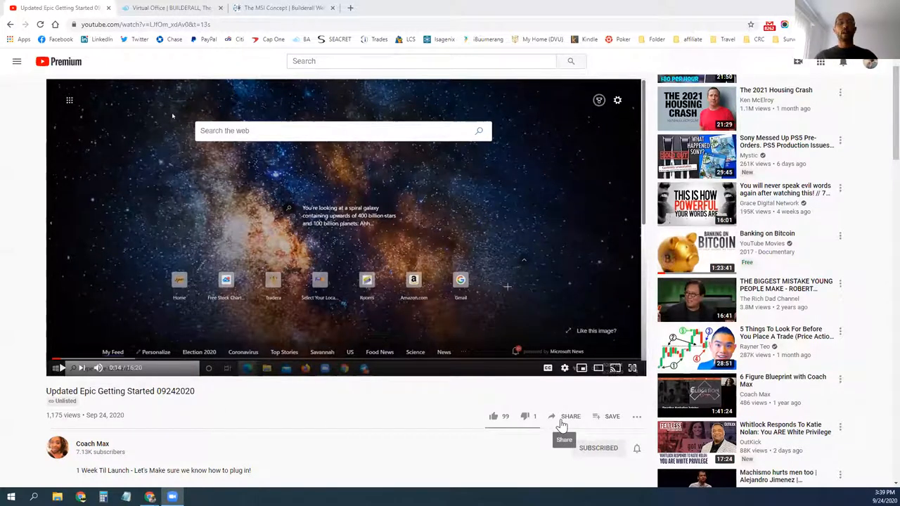
click(569, 416)
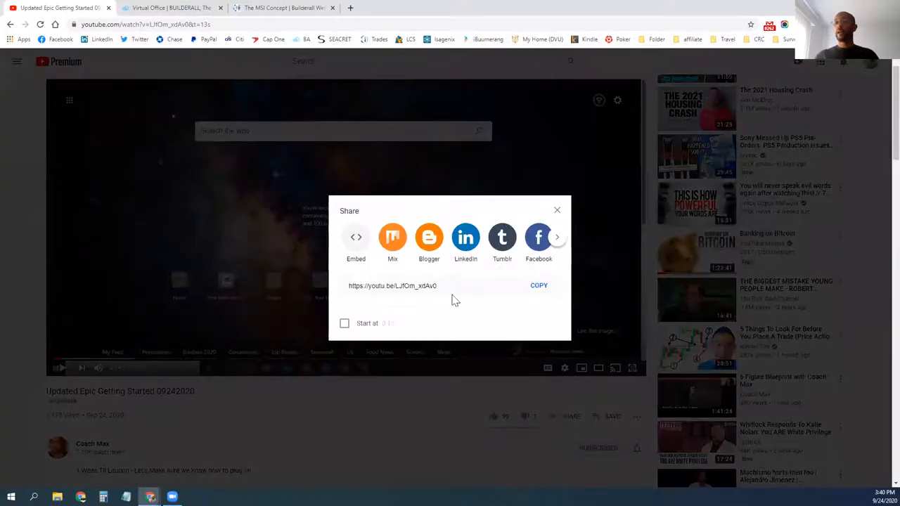
click(538, 285)
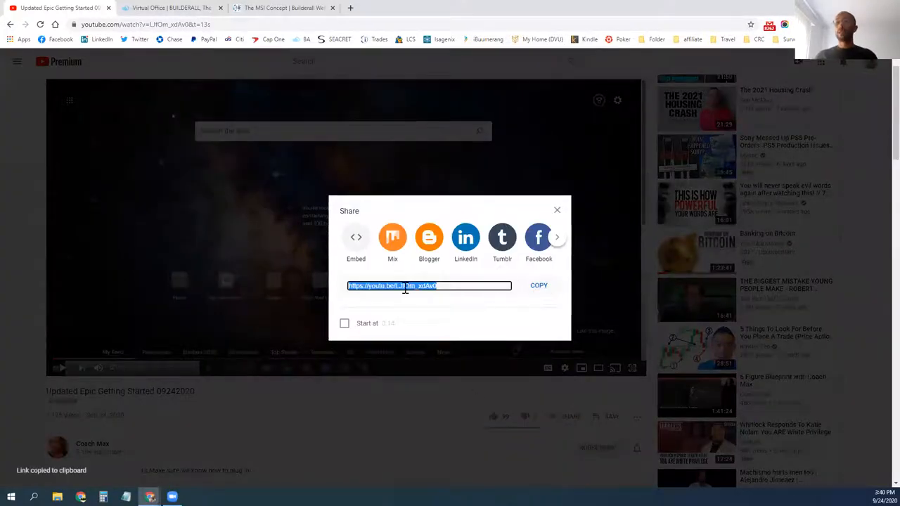
click(557, 210)
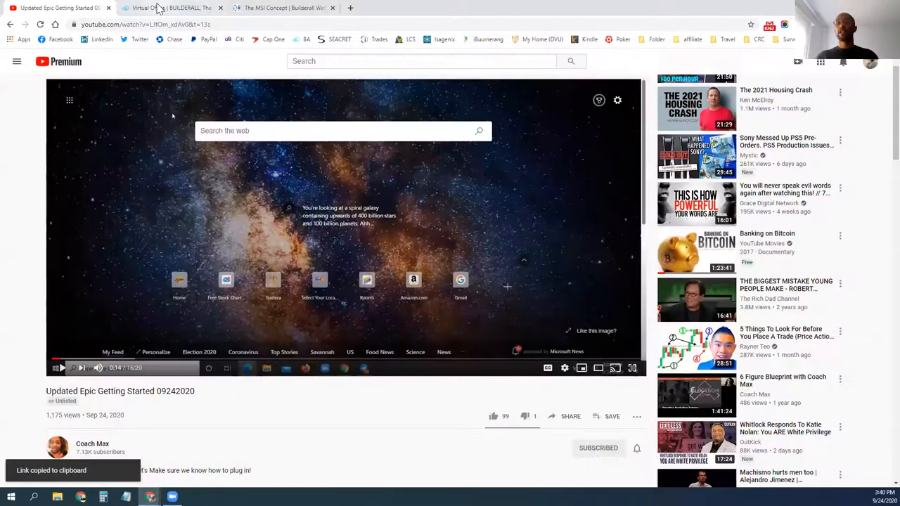
- Launch the Cheetah builder from the Builderall back office and open The MSI Concept site
click(165, 8)
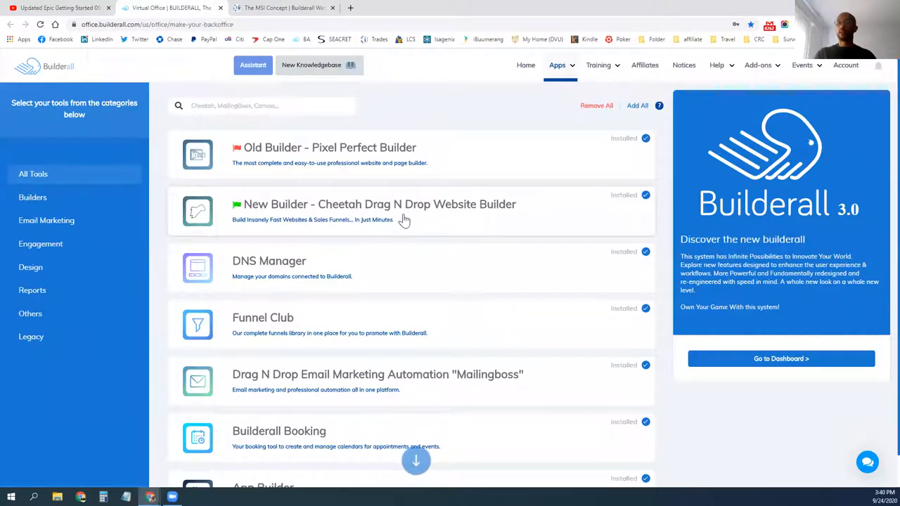
mouse_move(430, 225)
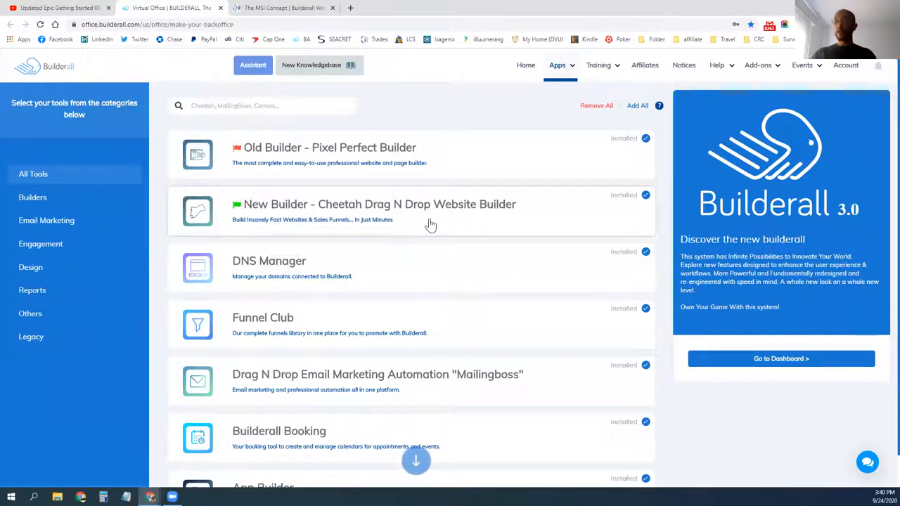
click(378, 204)
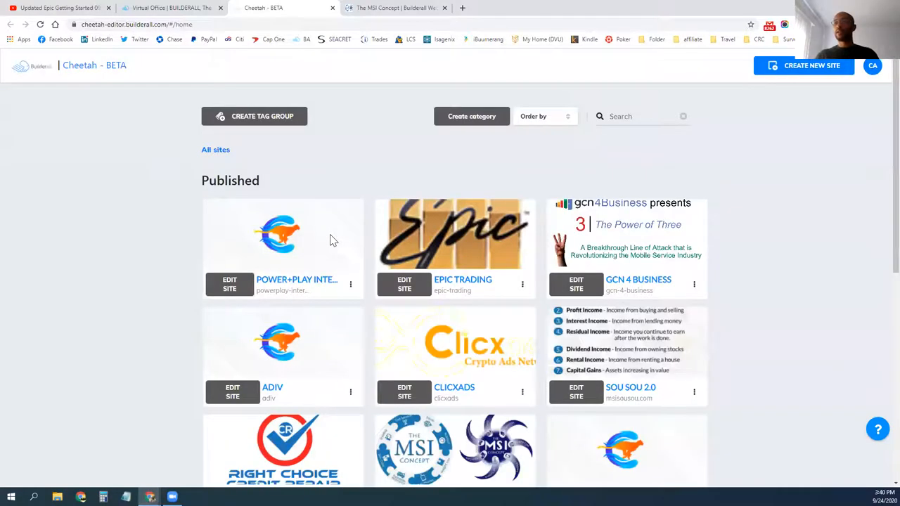
scroll(down, 3)
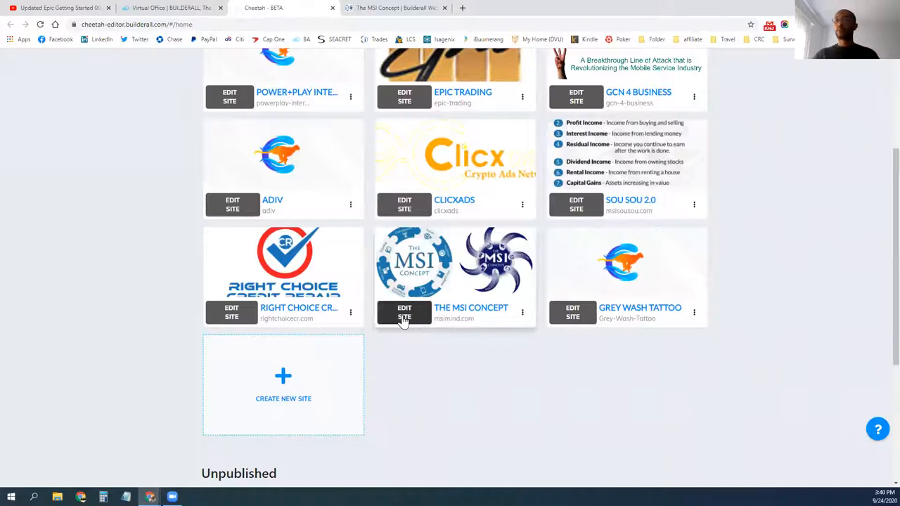
click(403, 312)
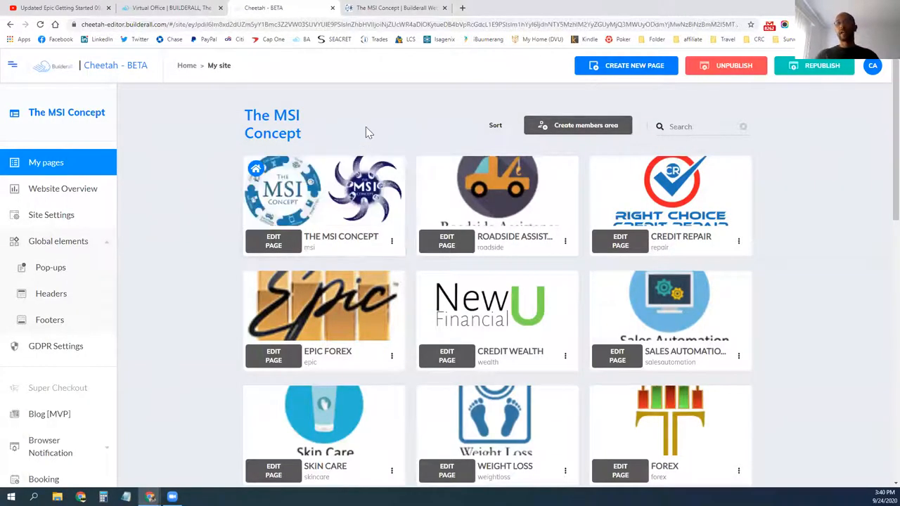
- Scroll the sites list and open the Epic Trading site in the editor
scroll(down, 3)
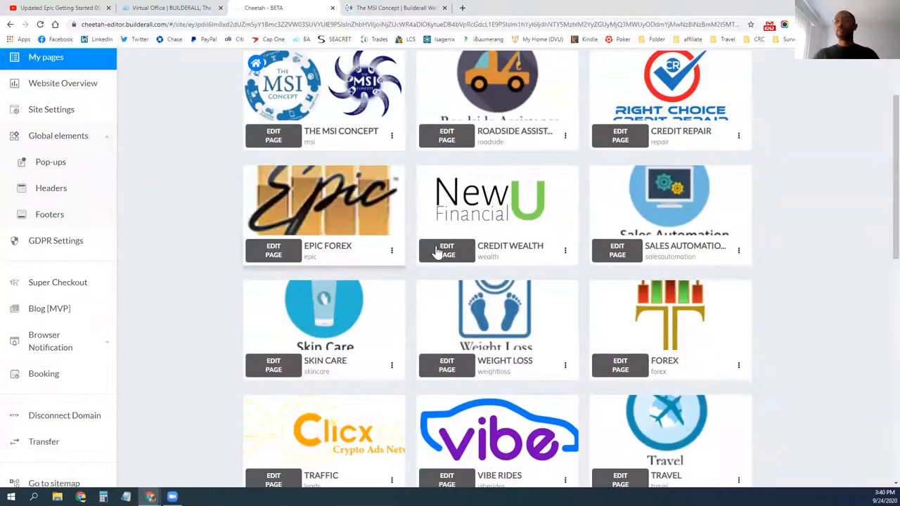
scroll(down, 3)
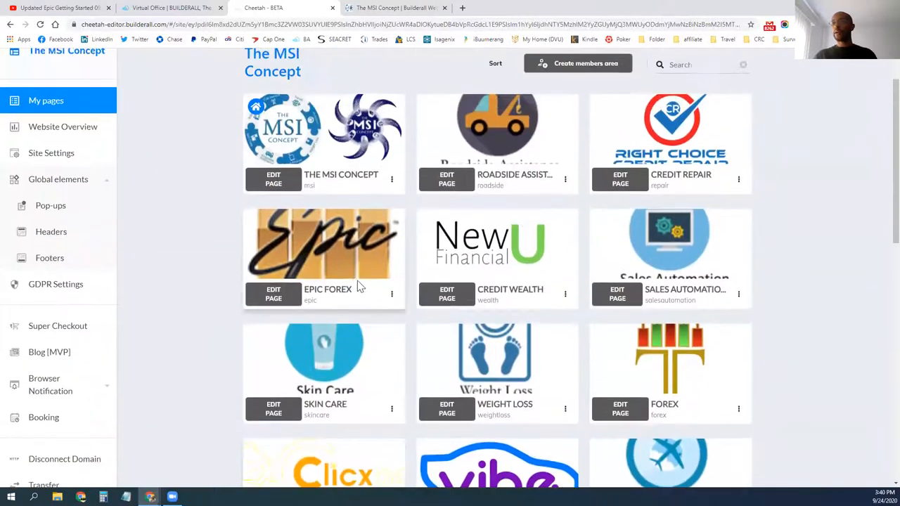
scroll(down, 3)
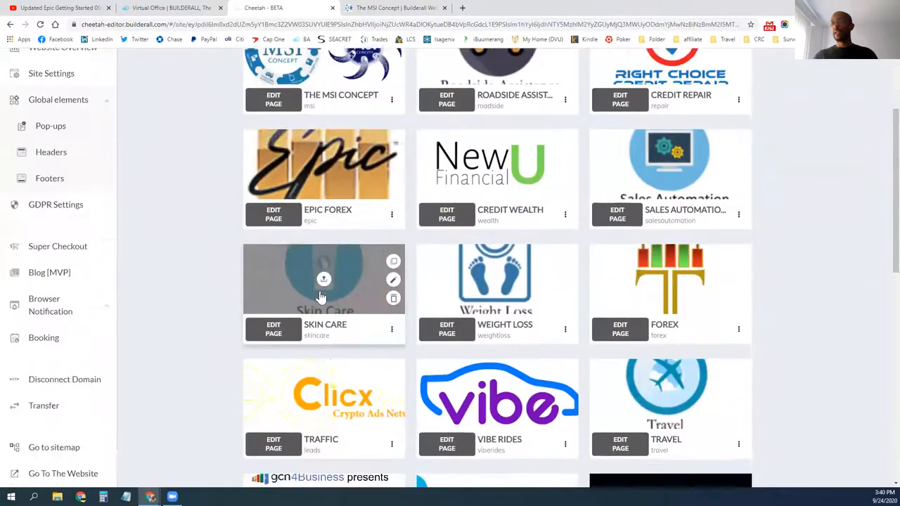
scroll(down, 3)
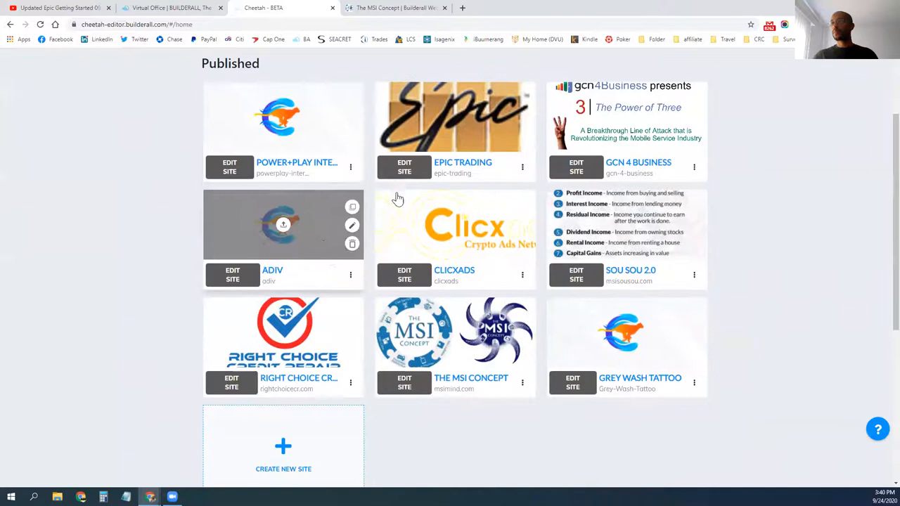
click(403, 166)
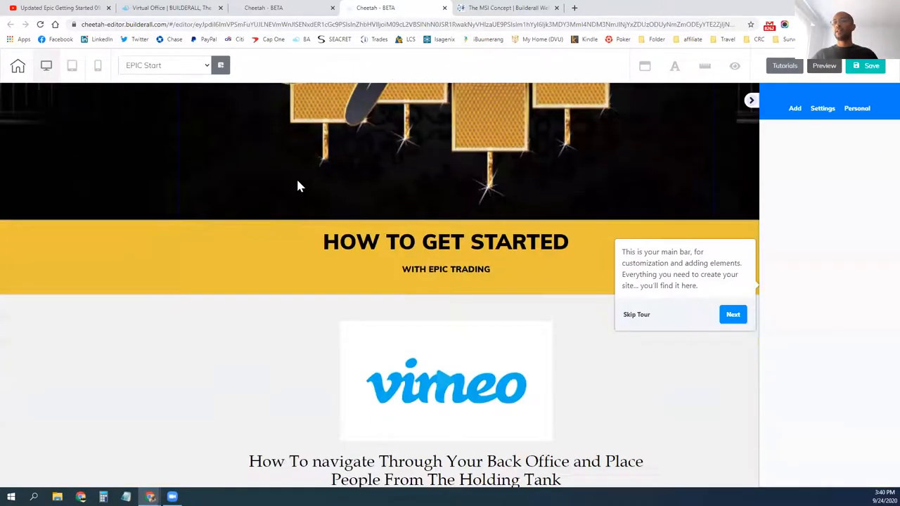
- Select the Vimeo video block on the EPIC Start page to show its settings
scroll(down, 3)
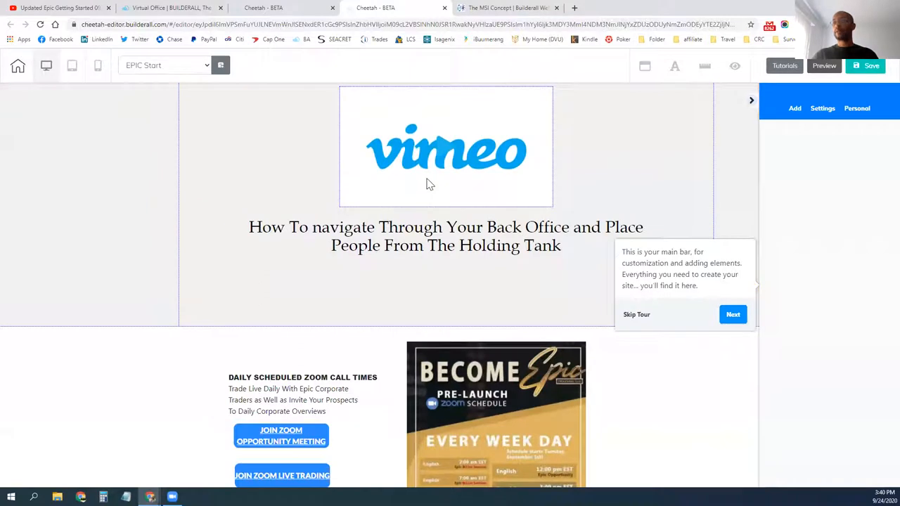
click(446, 147)
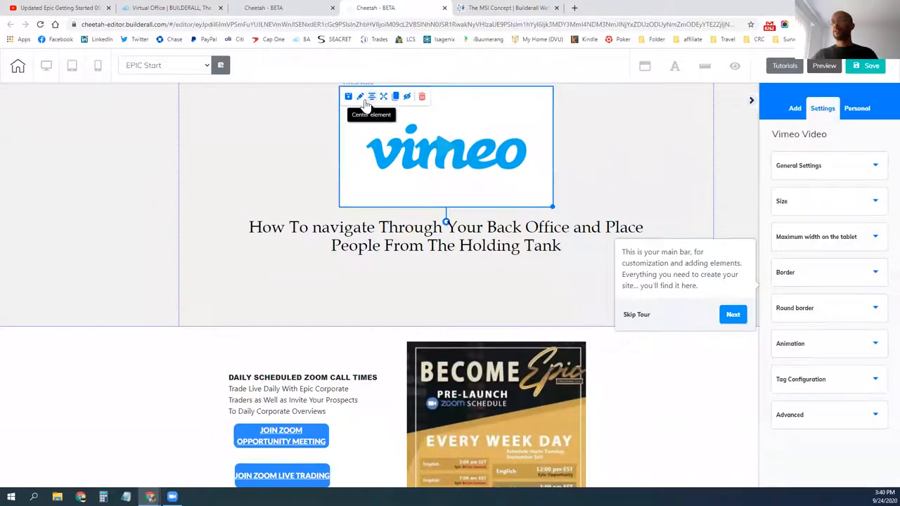
mouse_move(843, 129)
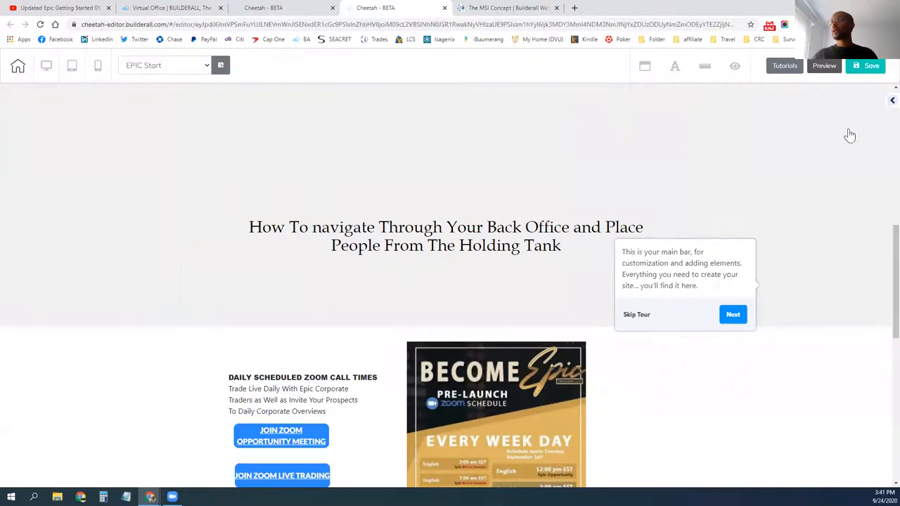
- Add a video element to the emptied section from the element list
click(889, 99)
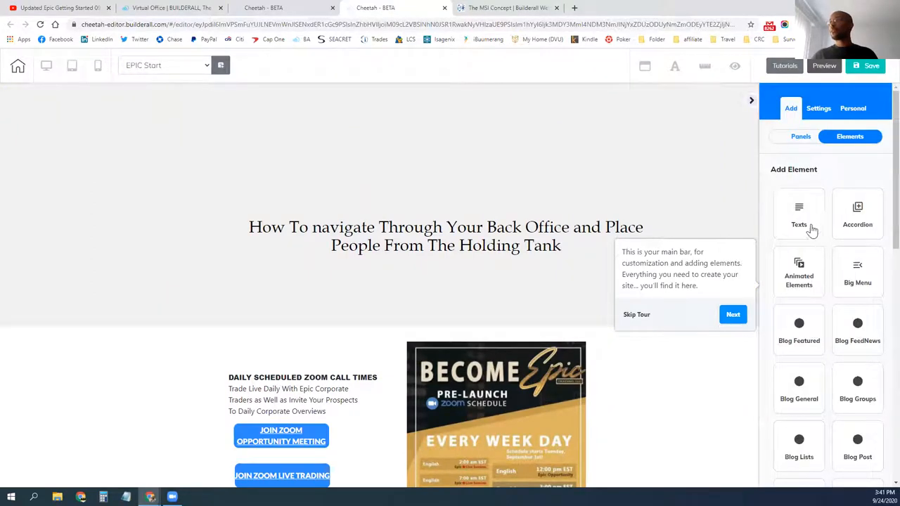
click(790, 108)
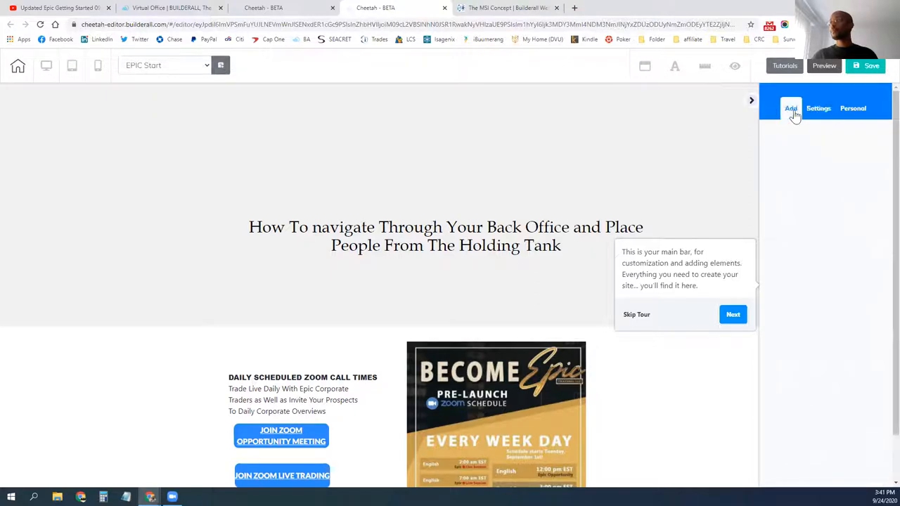
click(789, 108)
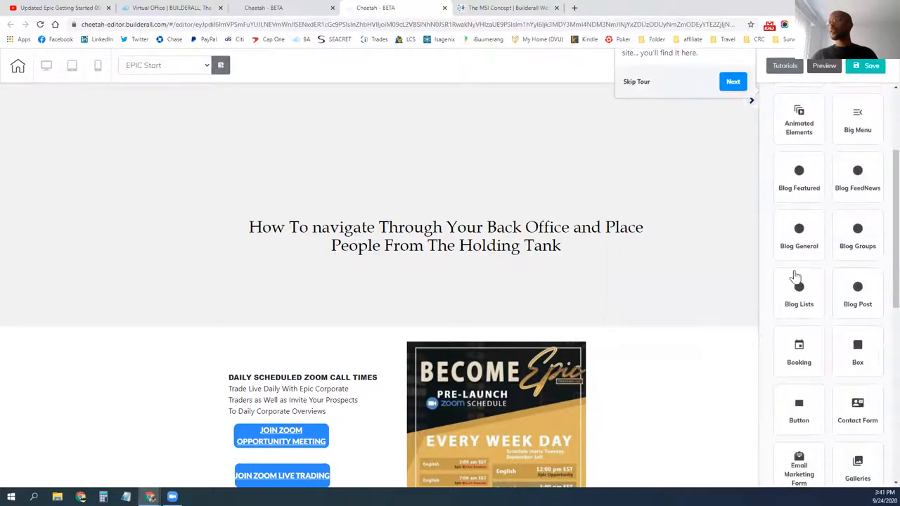
scroll(down, 3)
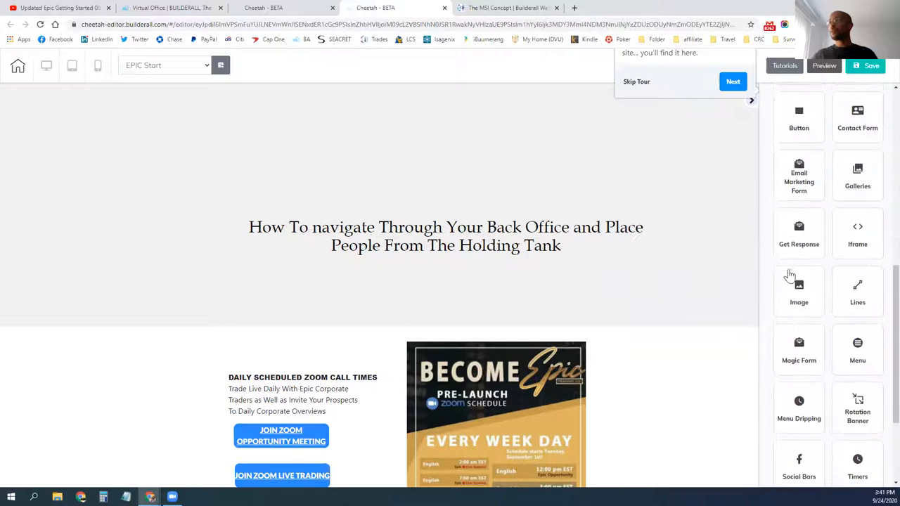
scroll(down, 3)
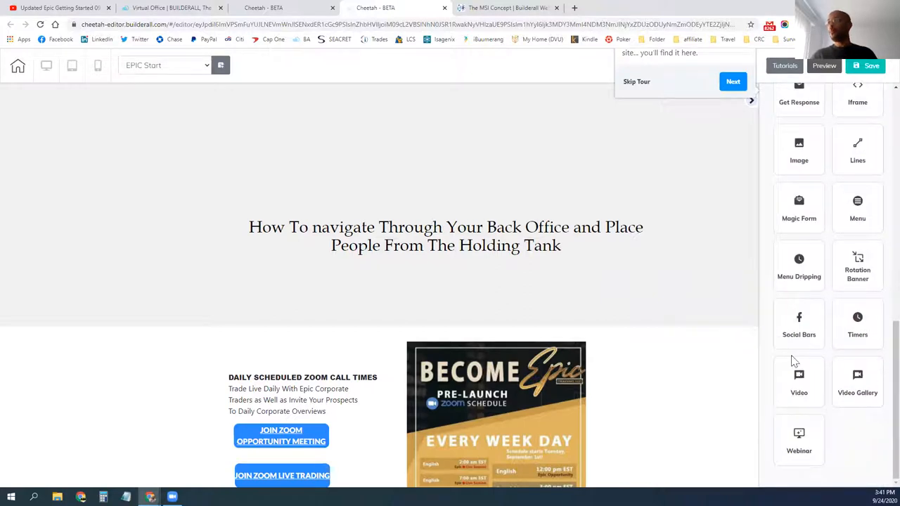
click(798, 382)
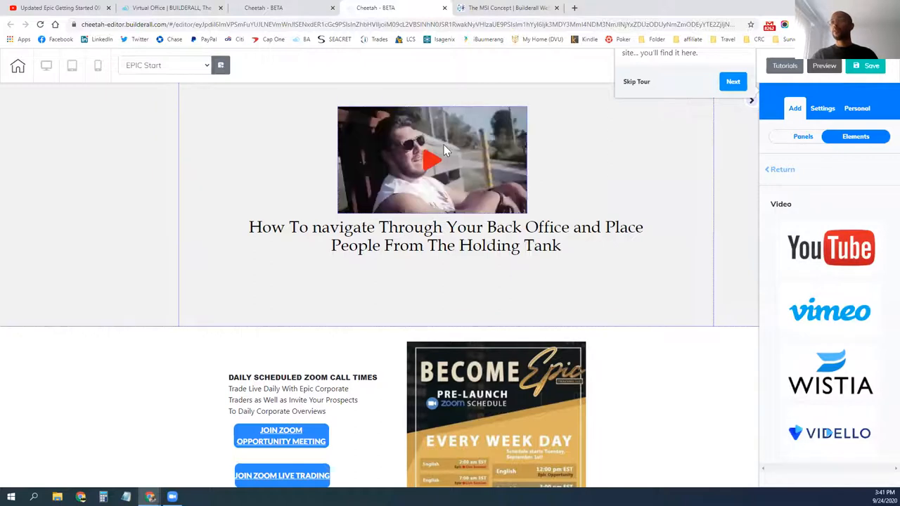
- Finish the YouTube video's settings, review the page, and save it
click(432, 160)
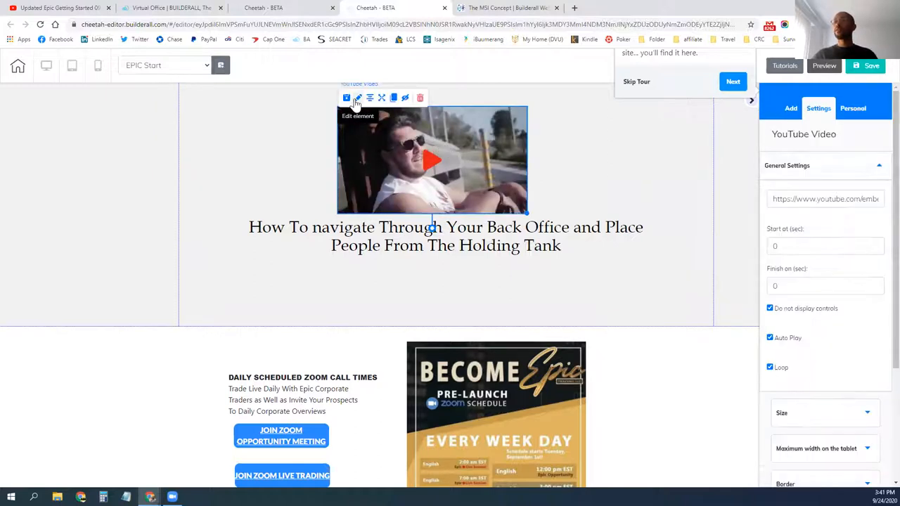
click(822, 246)
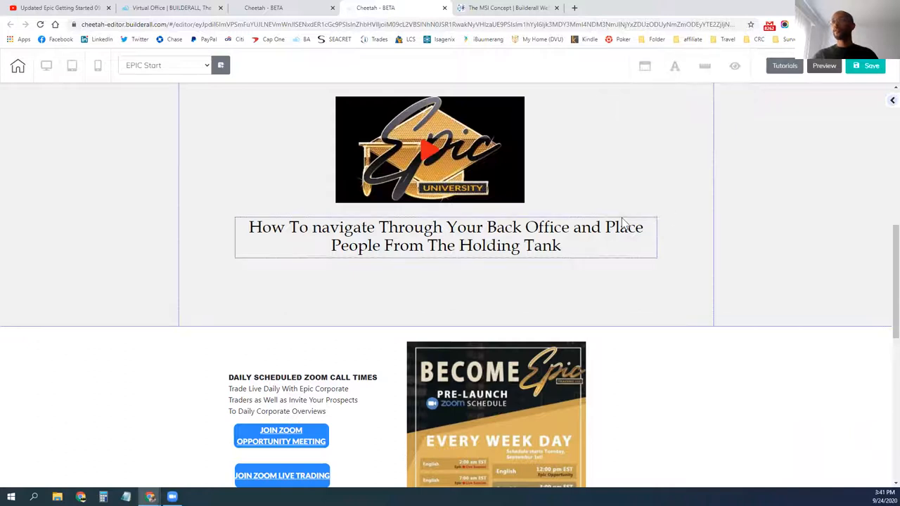
scroll(up, 3)
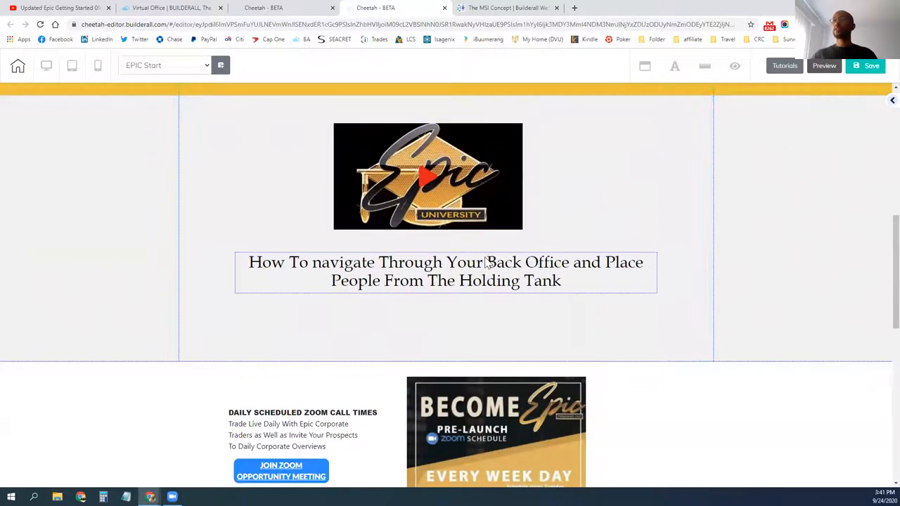
scroll(down, 3)
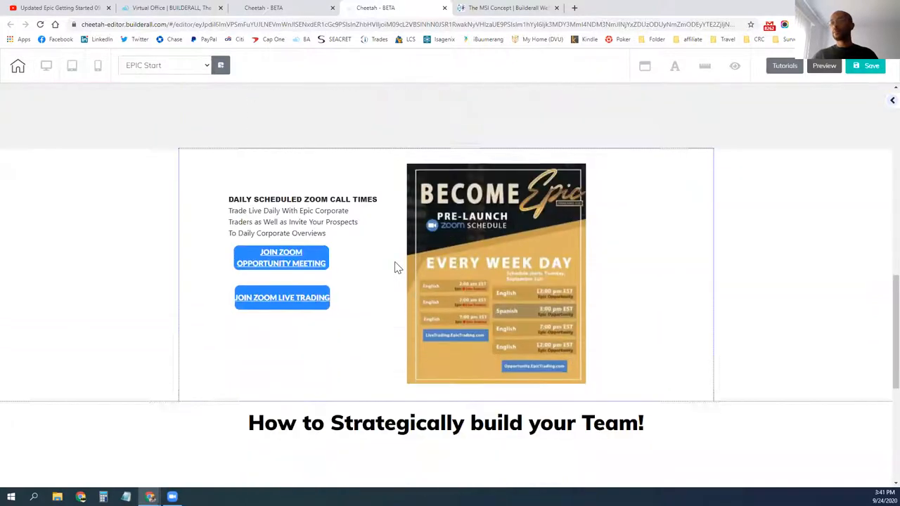
scroll(down, 3)
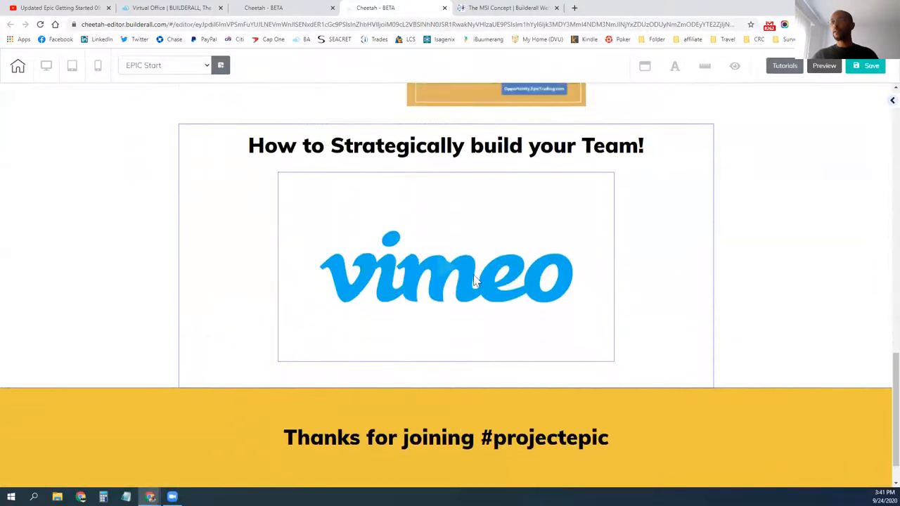
click(872, 66)
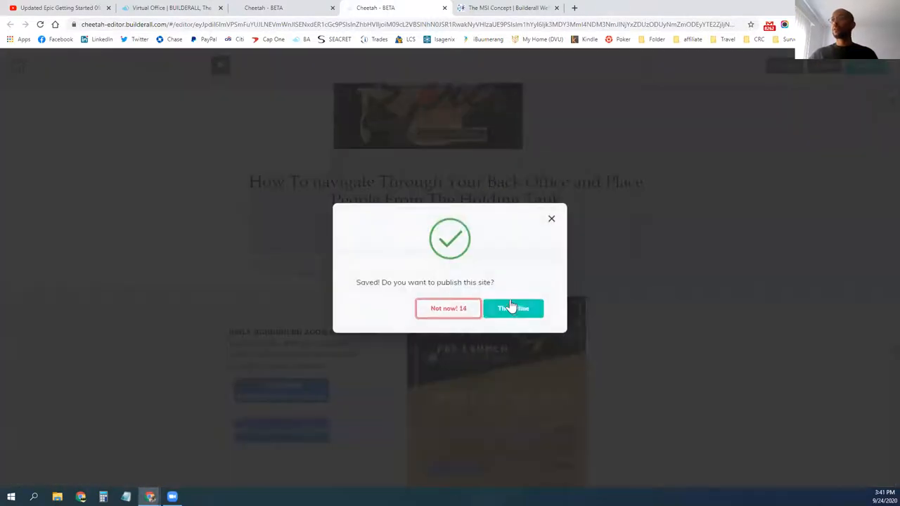
- Publish the Epic Trading site, open the live website, and select its web address
click(513, 308)
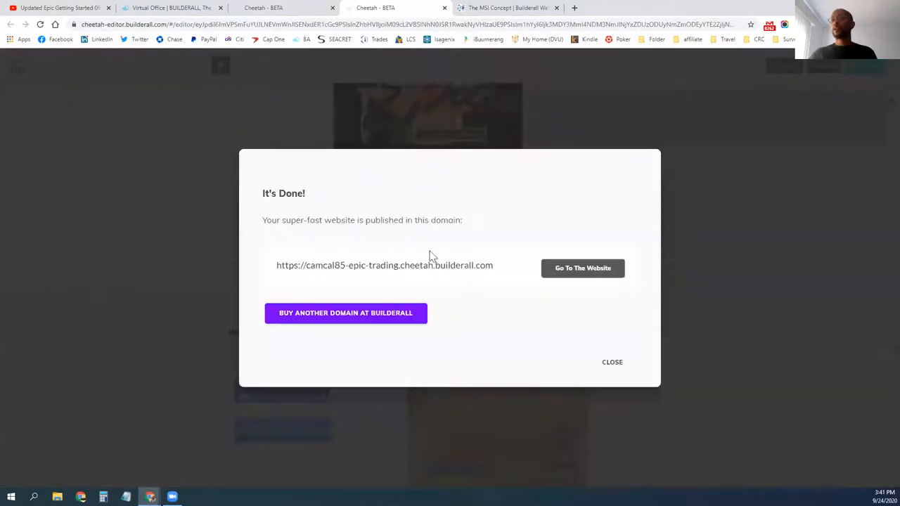
click(582, 268)
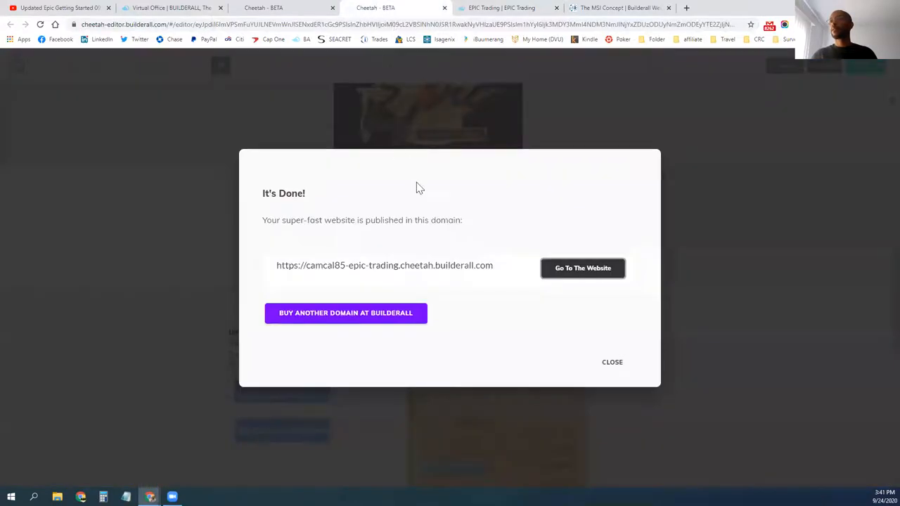
mouse_move(273, 271)
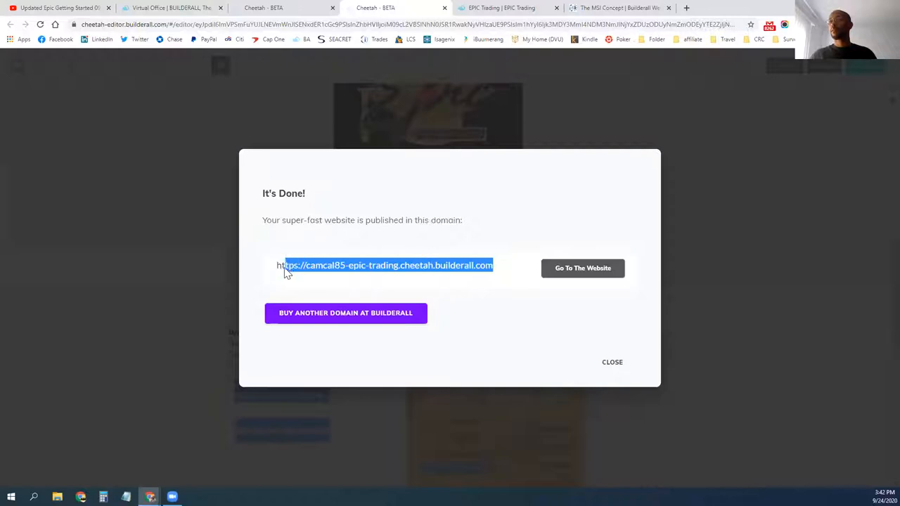
click(611, 362)
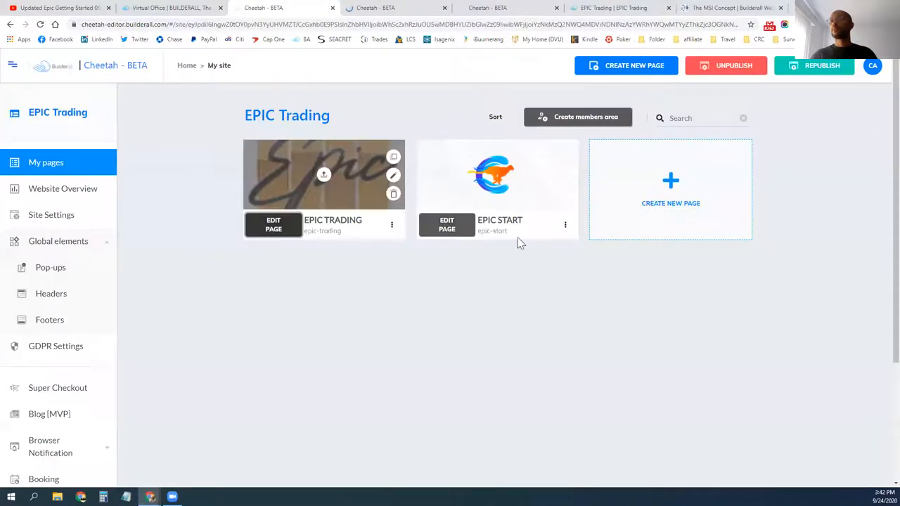
- Open the EPIC START page's settings and select its page address
click(446, 224)
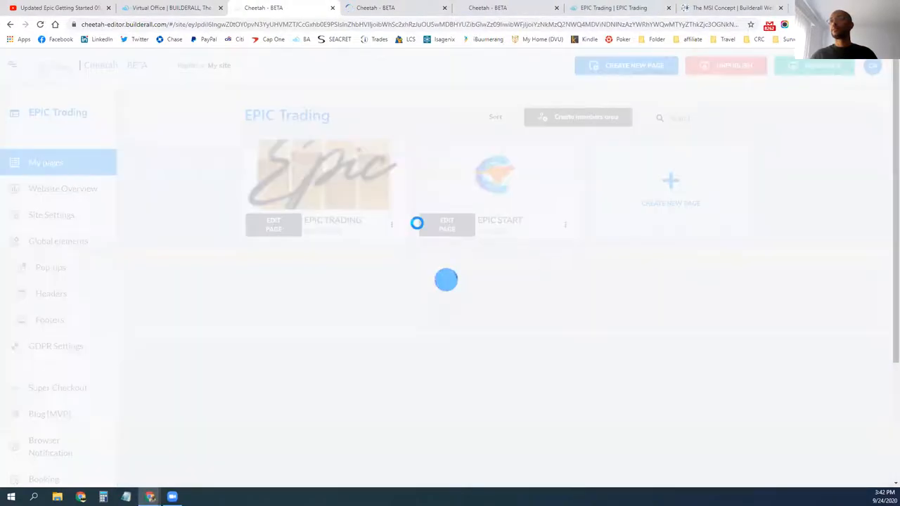
click(446, 223)
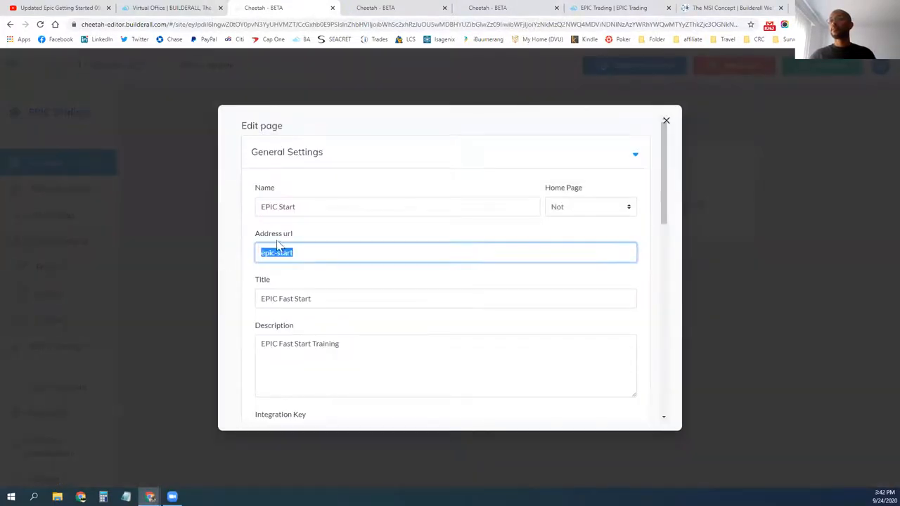
click(665, 120)
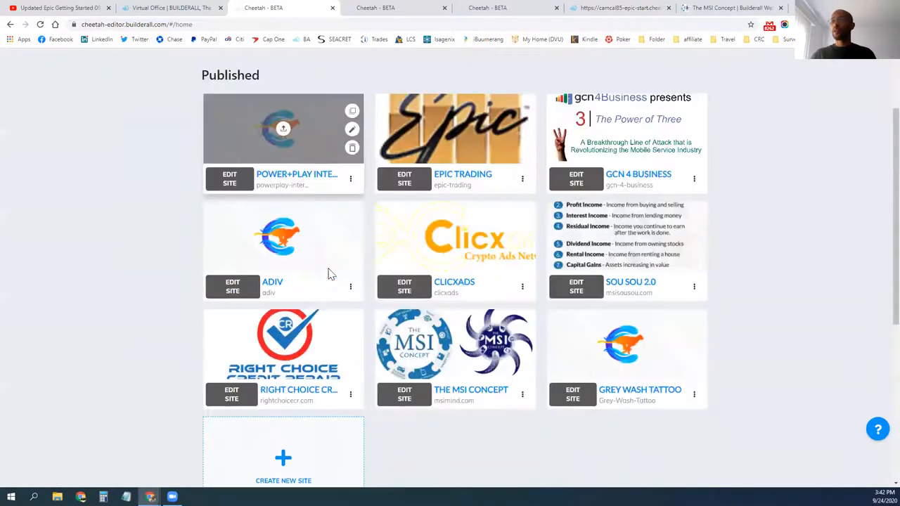
- Scroll through the sites list to The MSI Concept's pages, including Project EPIC and Terms of Use
scroll(down, 3)
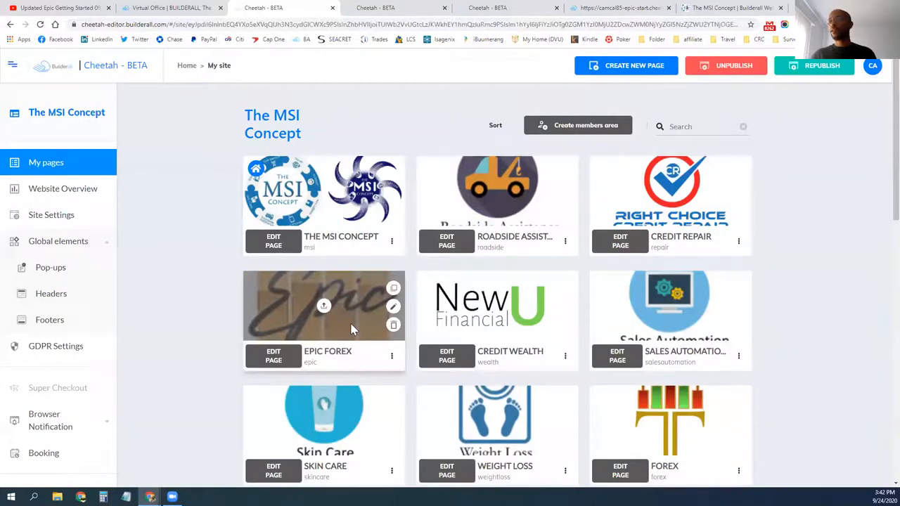
scroll(down, 3)
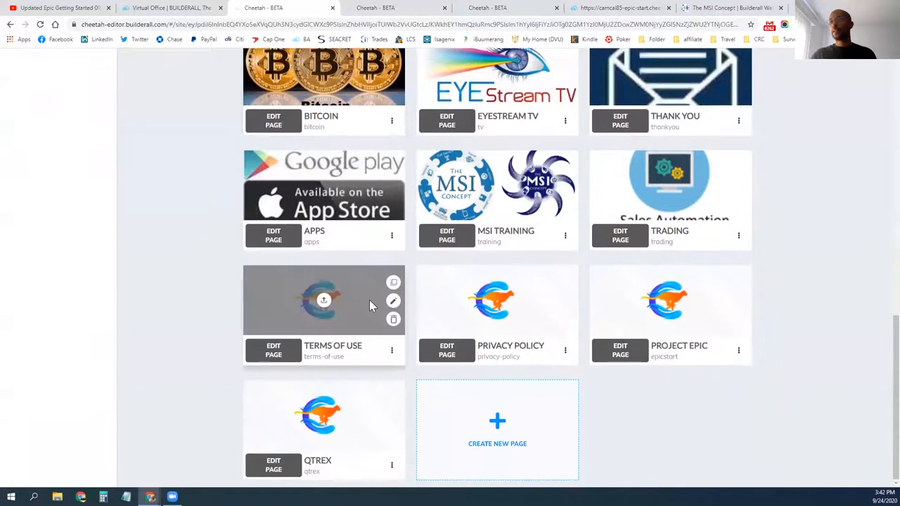
- Switch to The MSI Concept tab and play, then pause, the embedded video
click(727, 7)
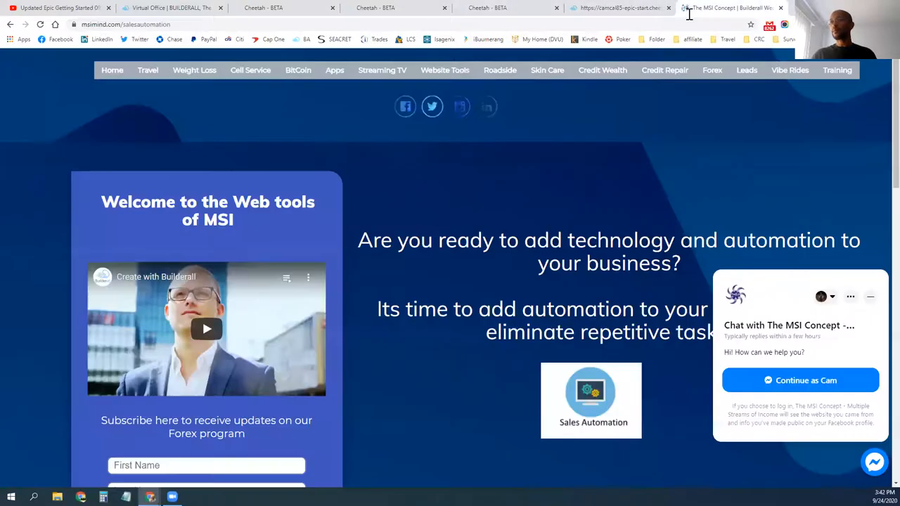
scroll(down, 3)
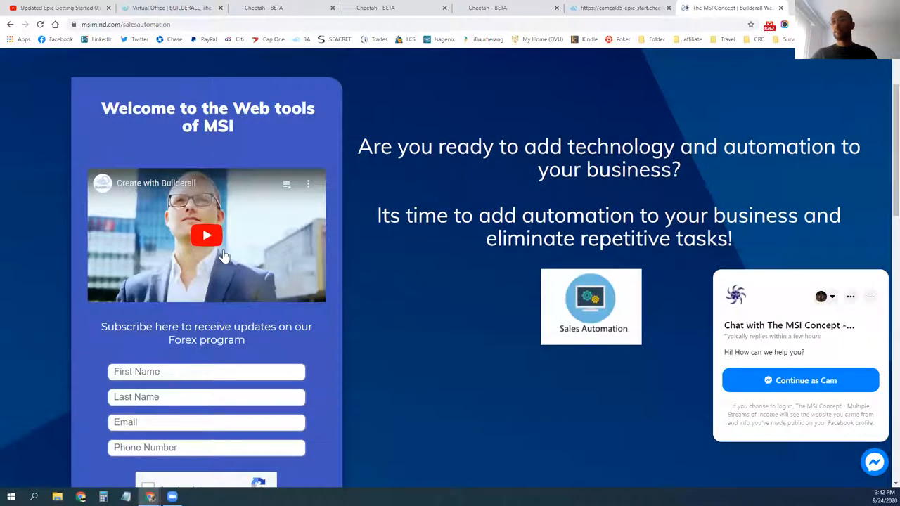
click(206, 235)
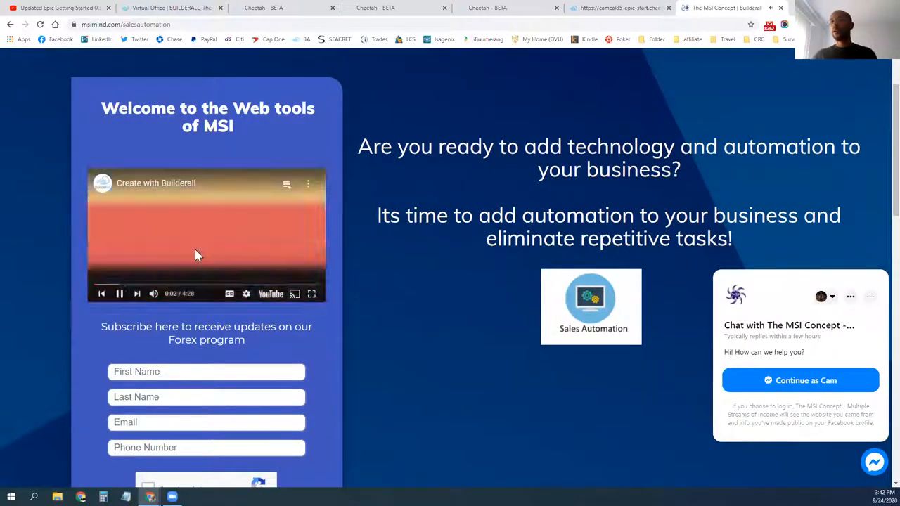
click(206, 236)
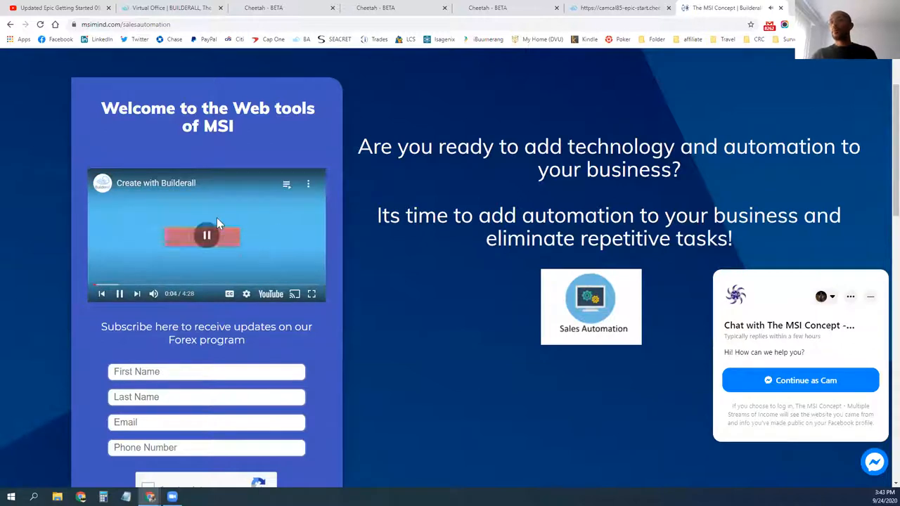
- Scroll through the sales automation page and select its msimind.com address
scroll(down, 3)
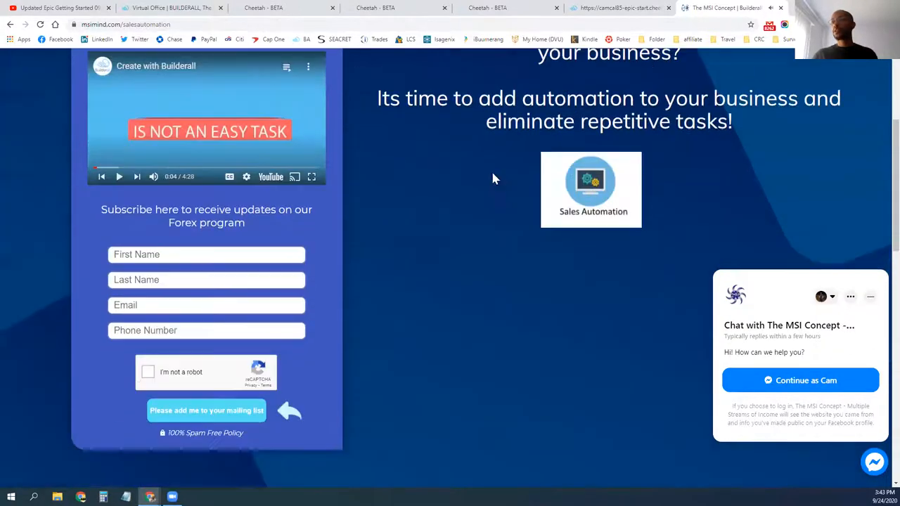
scroll(down, 3)
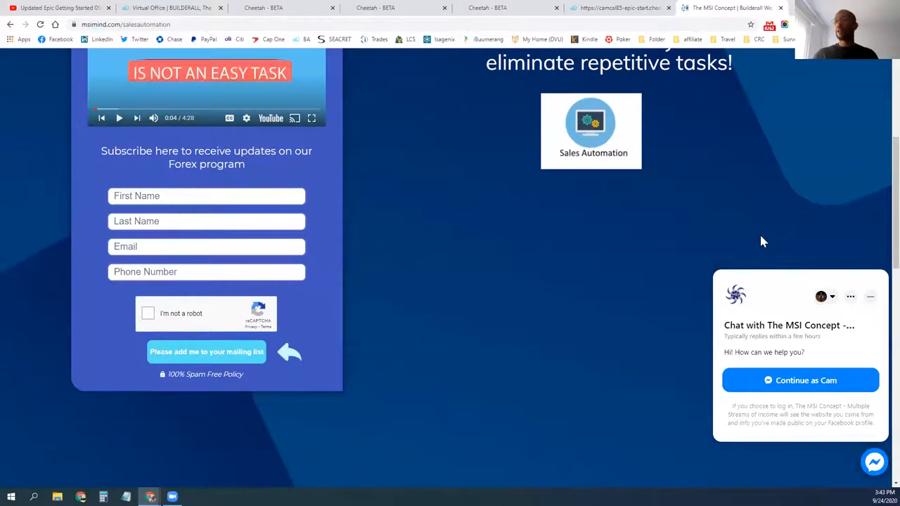
mouse_move(739, 154)
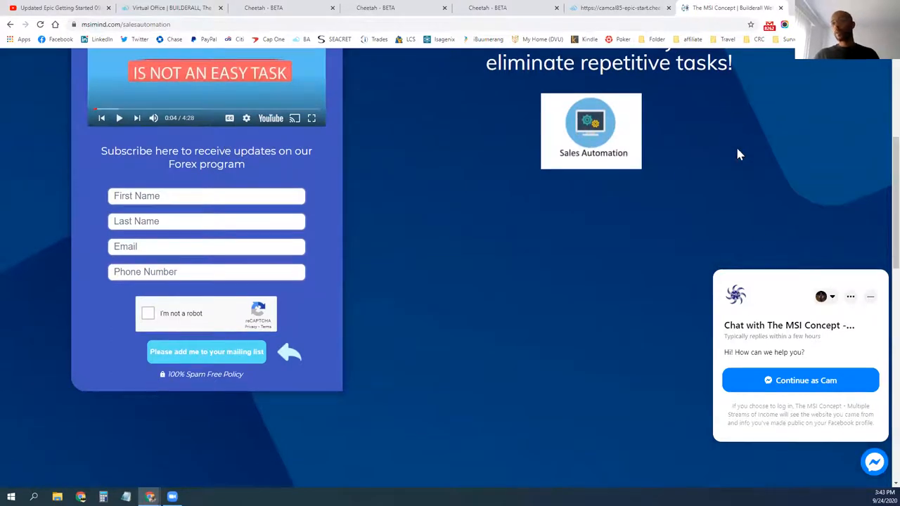
scroll(down, 3)
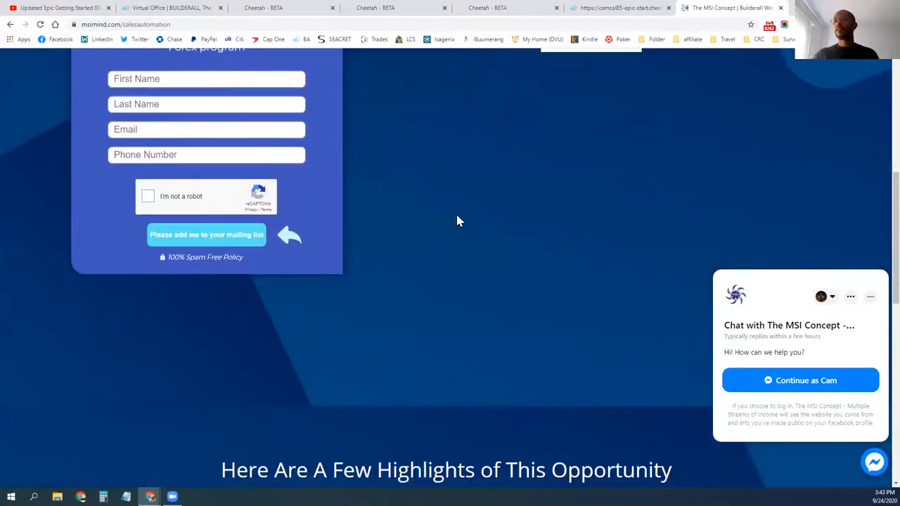
scroll(down, 3)
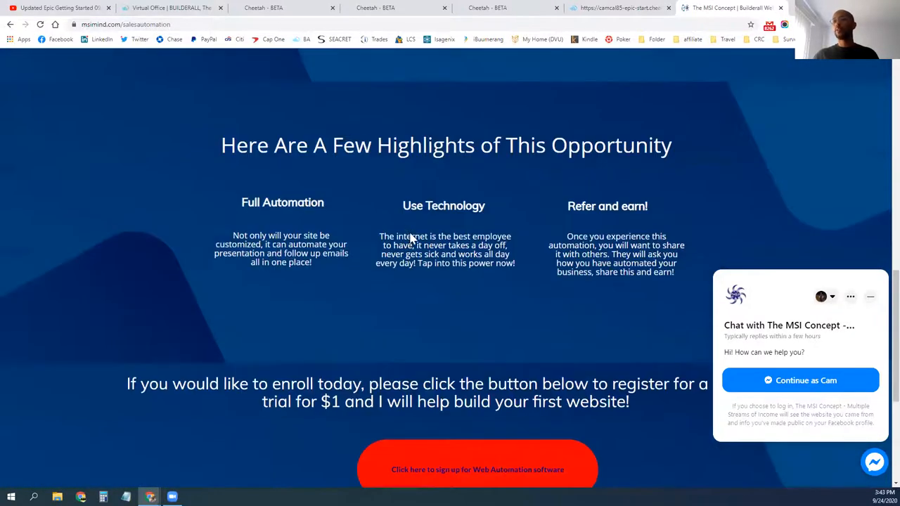
scroll(down, 3)
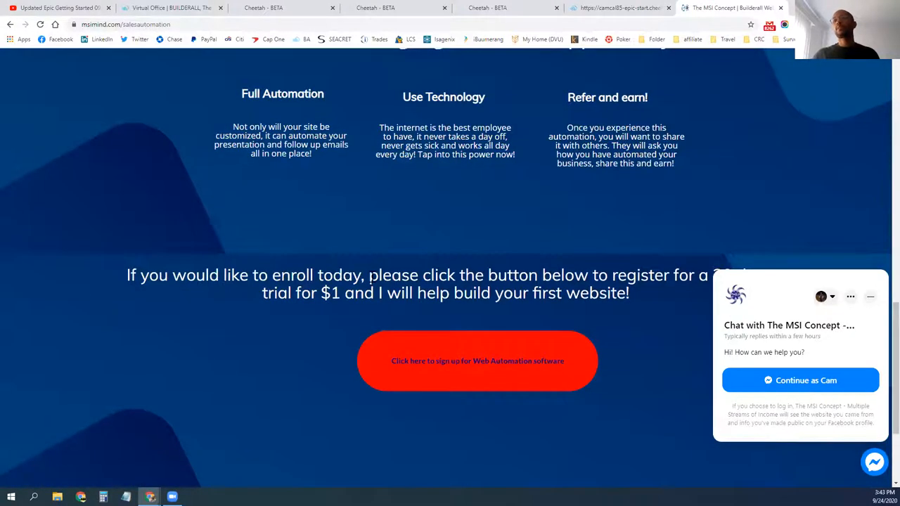
scroll(down, 3)
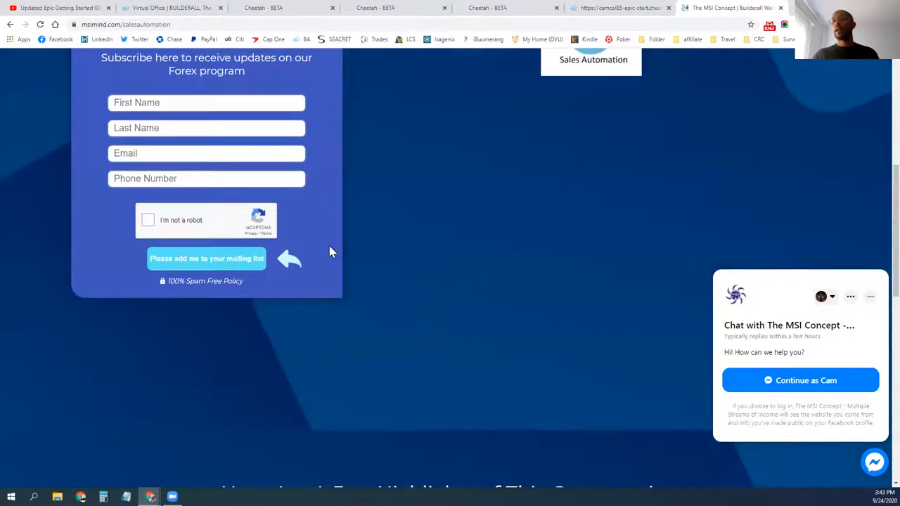
scroll(up, 3)
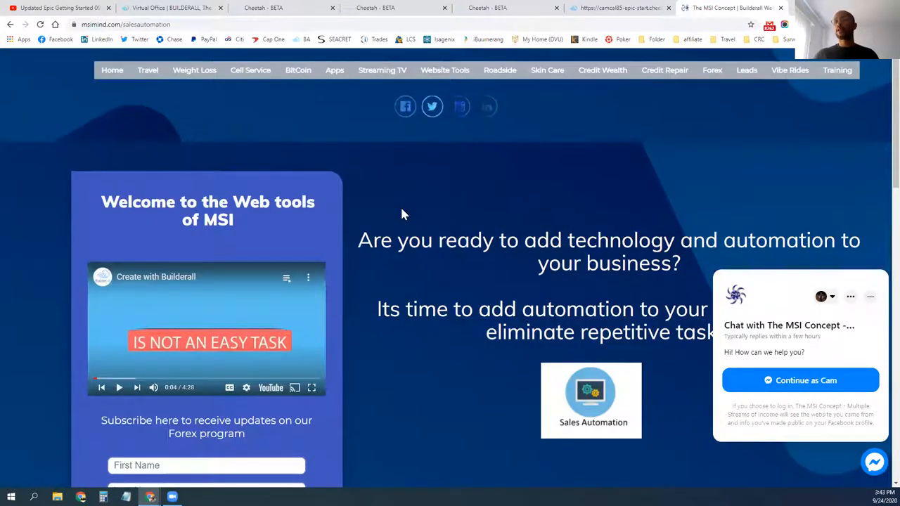
click(130, 24)
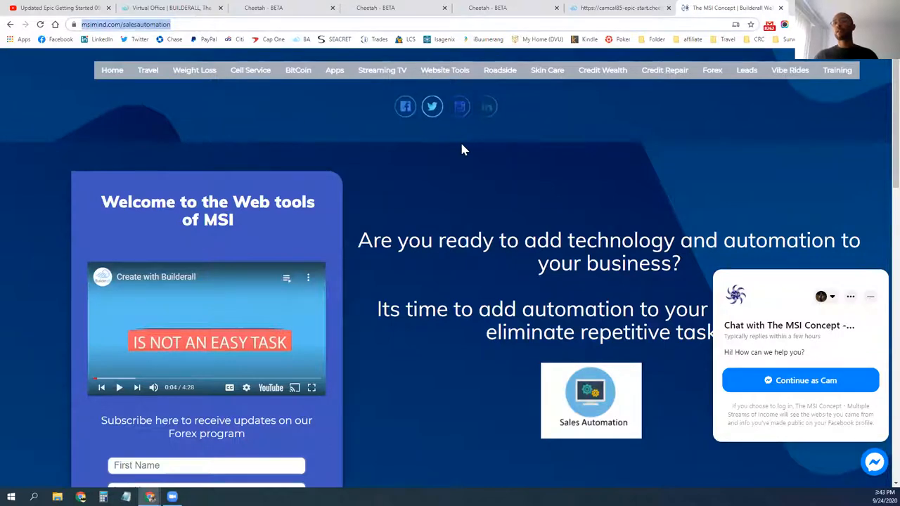
mouse_move(466, 181)
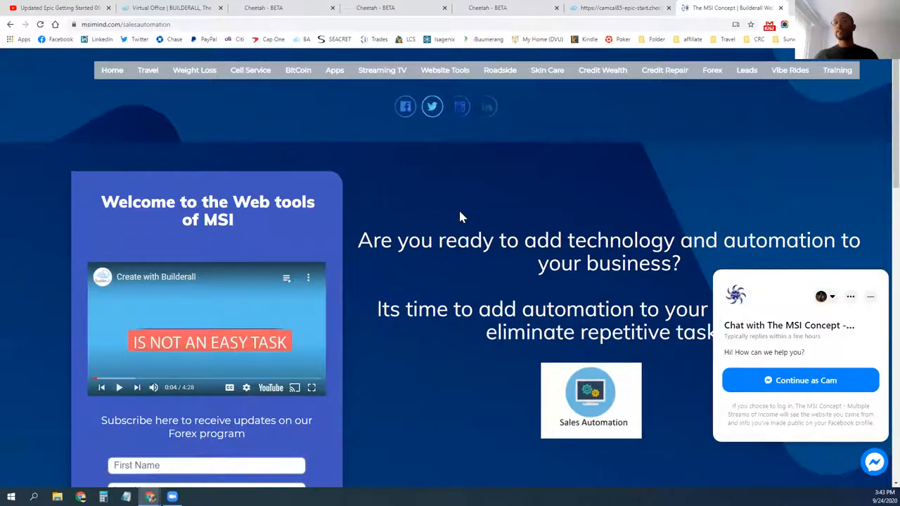
mouse_move(269, 123)
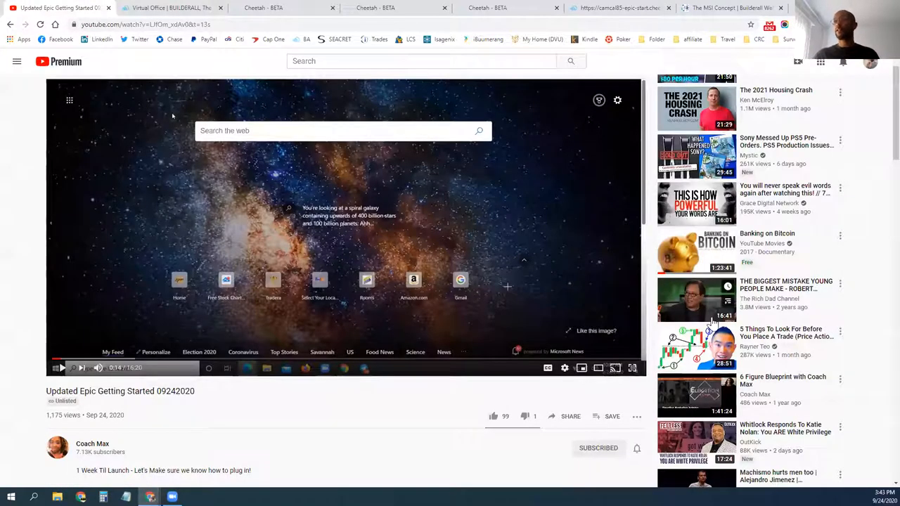
scroll(down, 3)
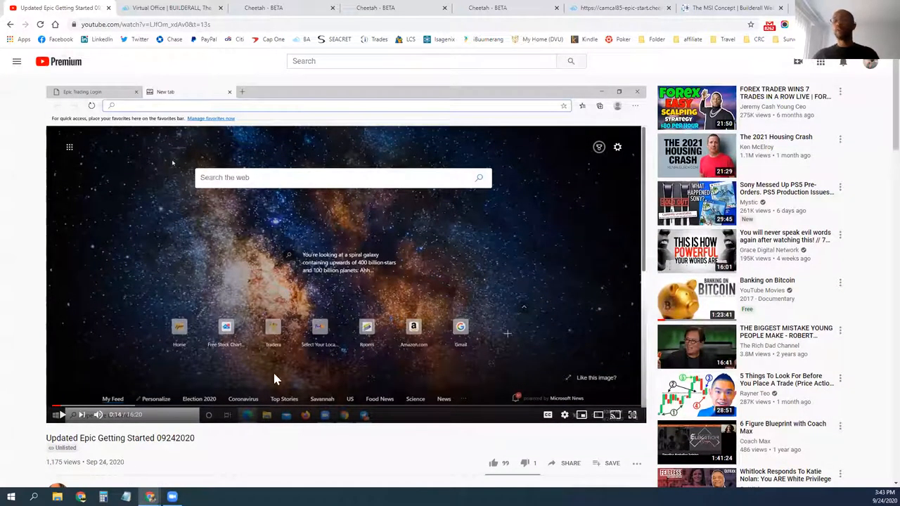
scroll(down, 3)
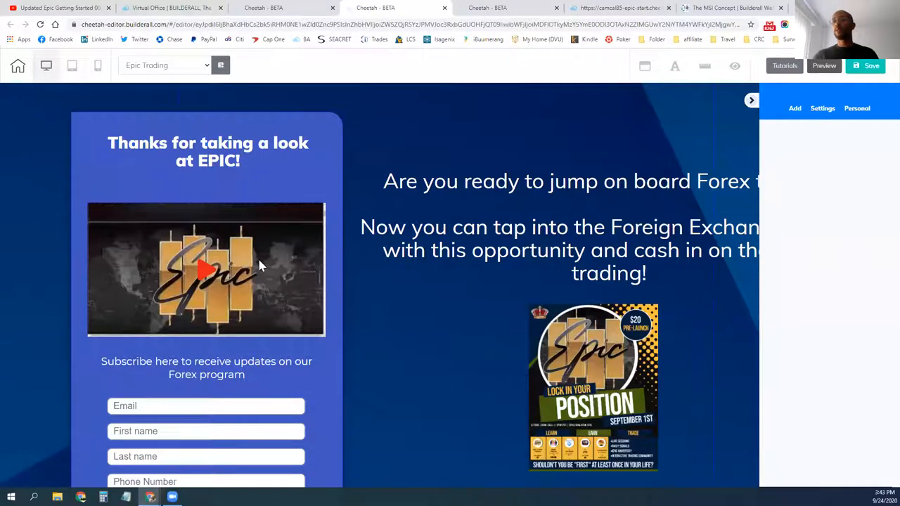
- Select the video under the EPIC heading, check the published site tab, then return to MSI Concept
click(204, 267)
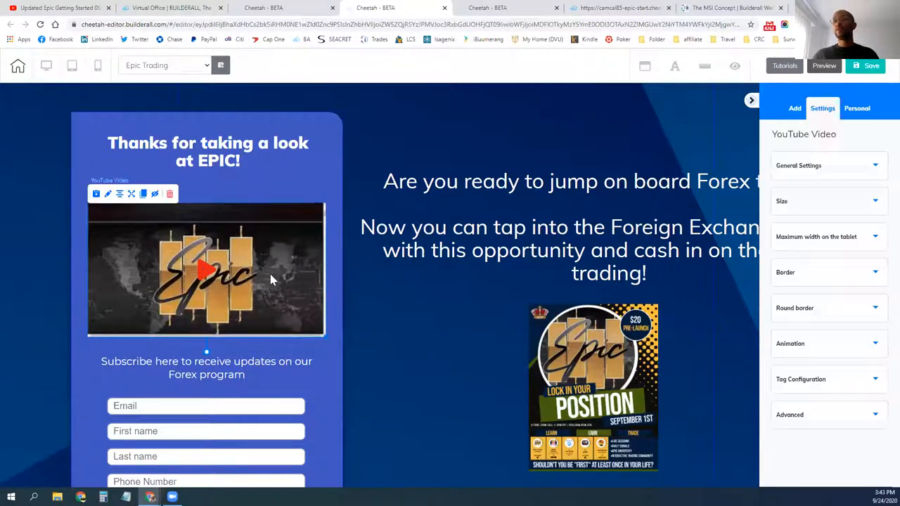
click(620, 8)
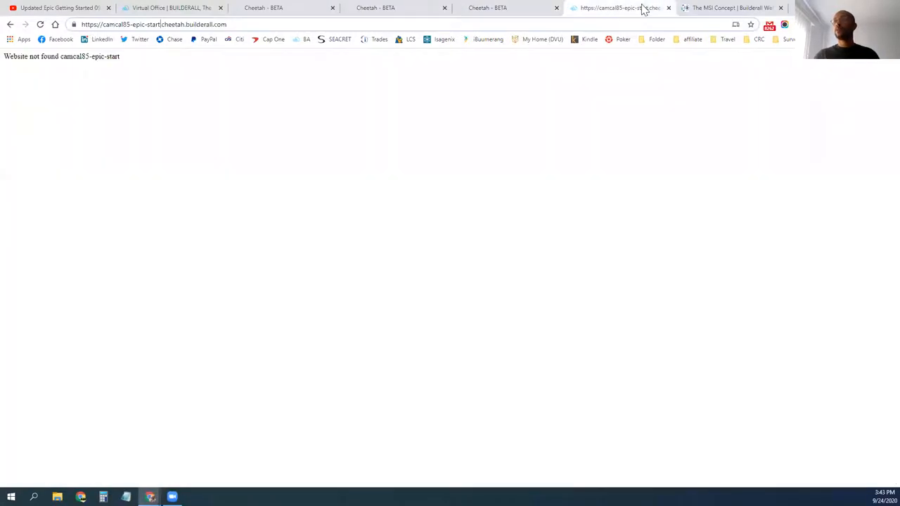
click(731, 8)
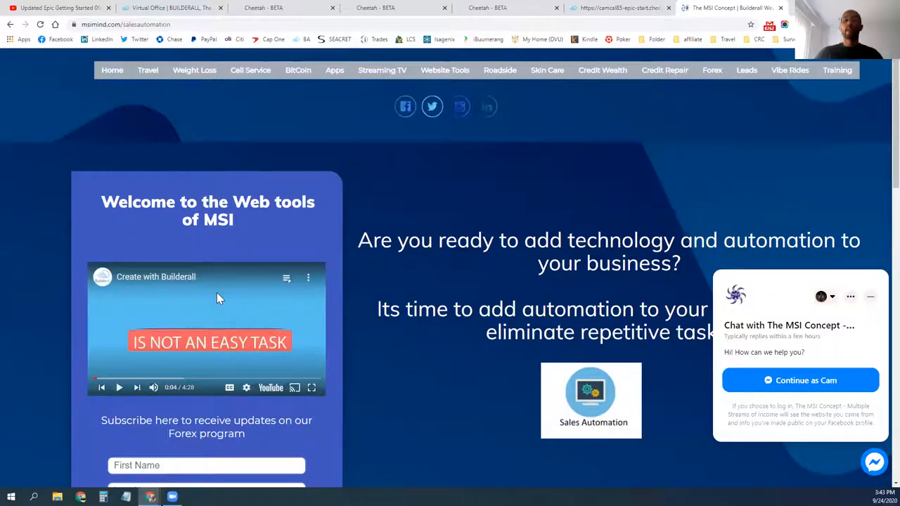
mouse_move(439, 266)
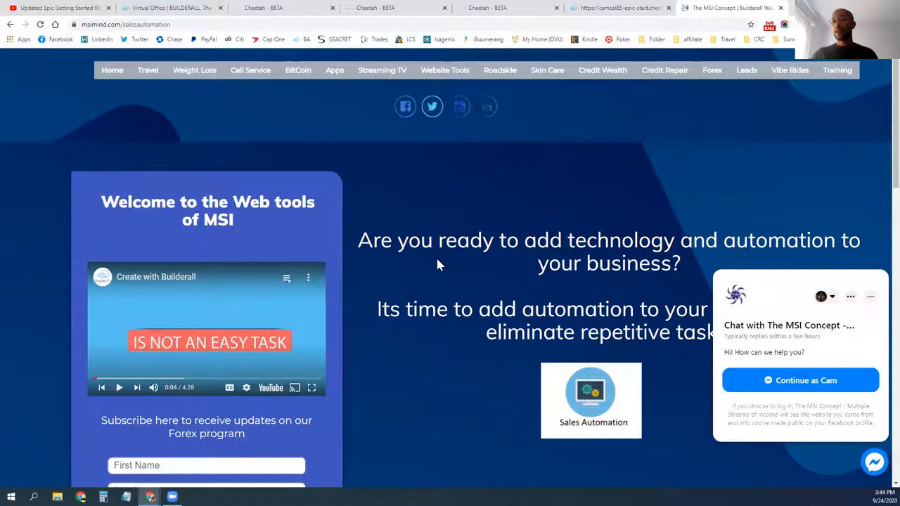
- Scroll through msimind.com/salesautomation, then the Epic Trading page down to its compensation plan video
scroll(down, 3)
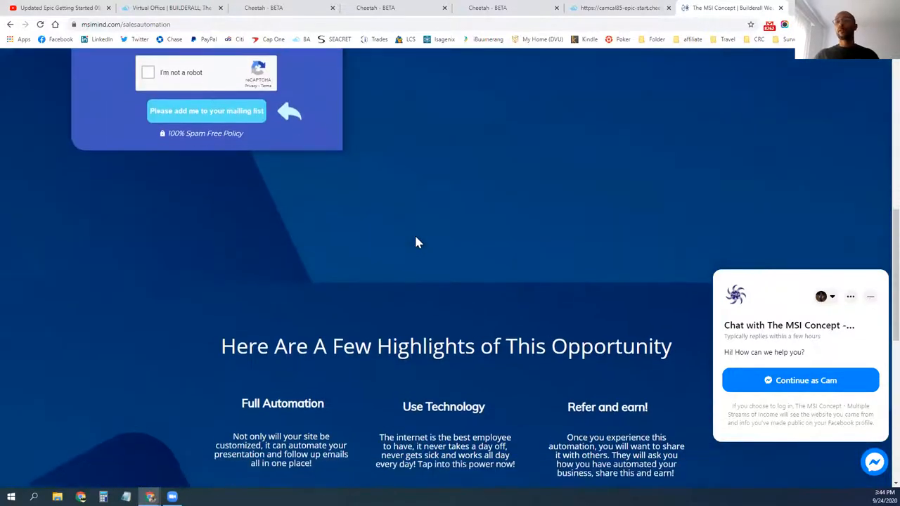
scroll(down, 3)
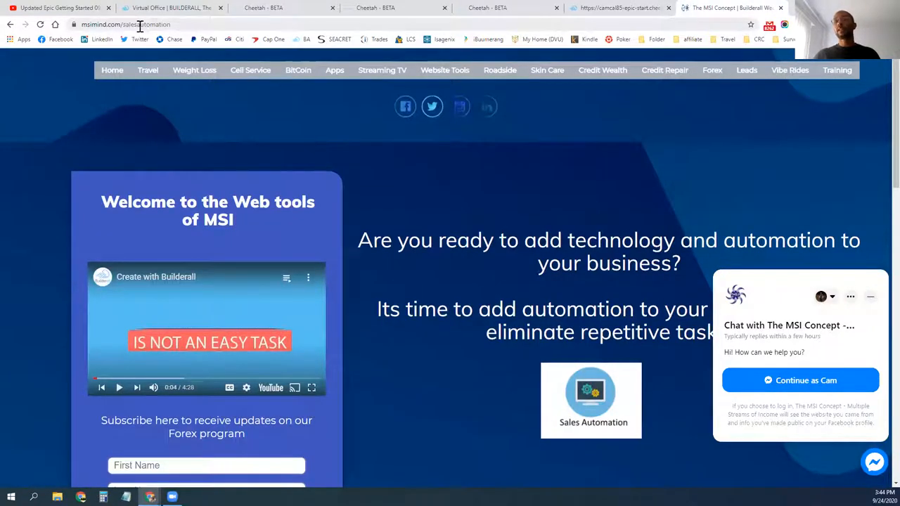
mouse_move(508, 213)
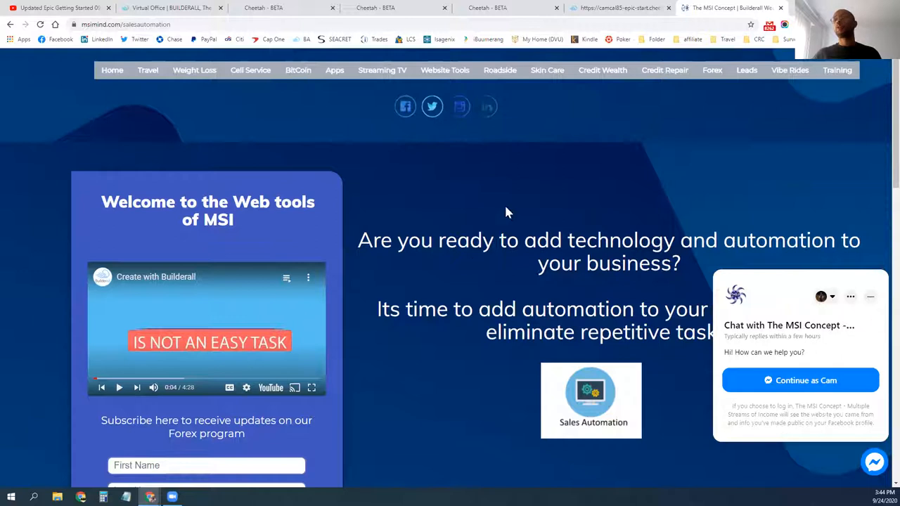
scroll(down, 3)
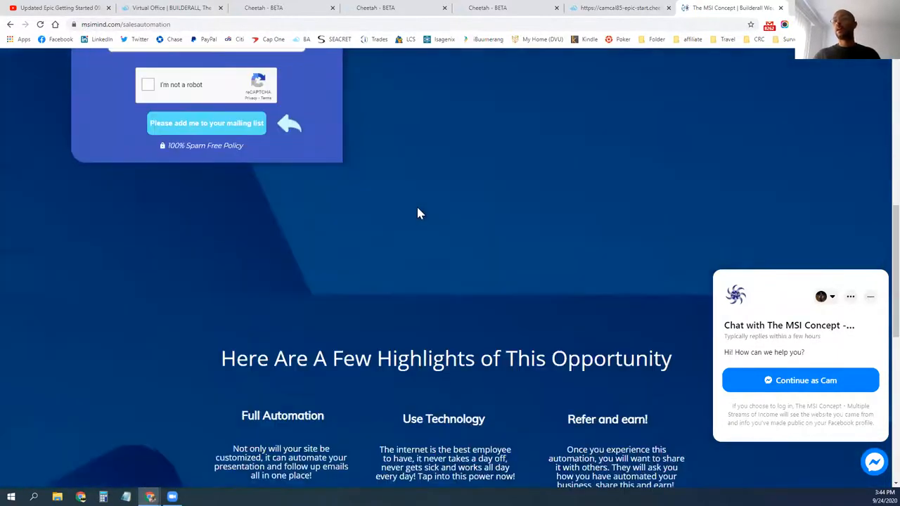
scroll(down, 3)
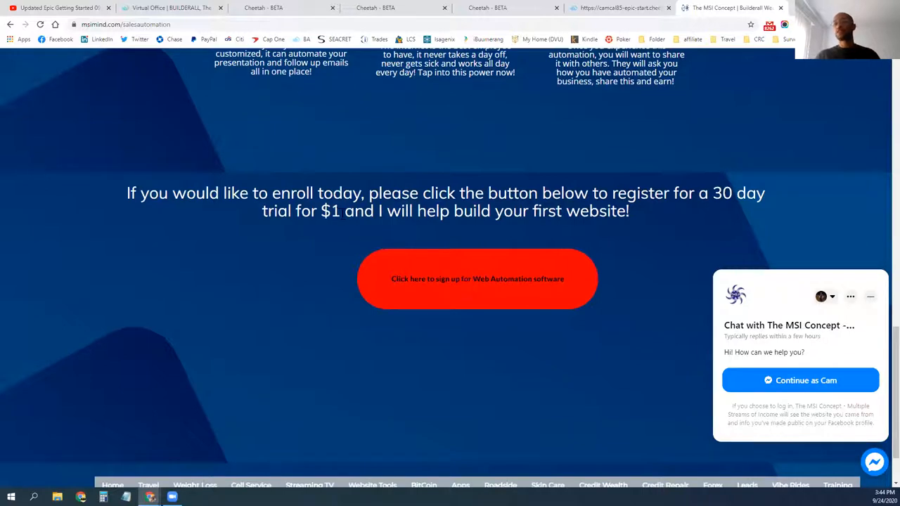
mouse_move(317, 285)
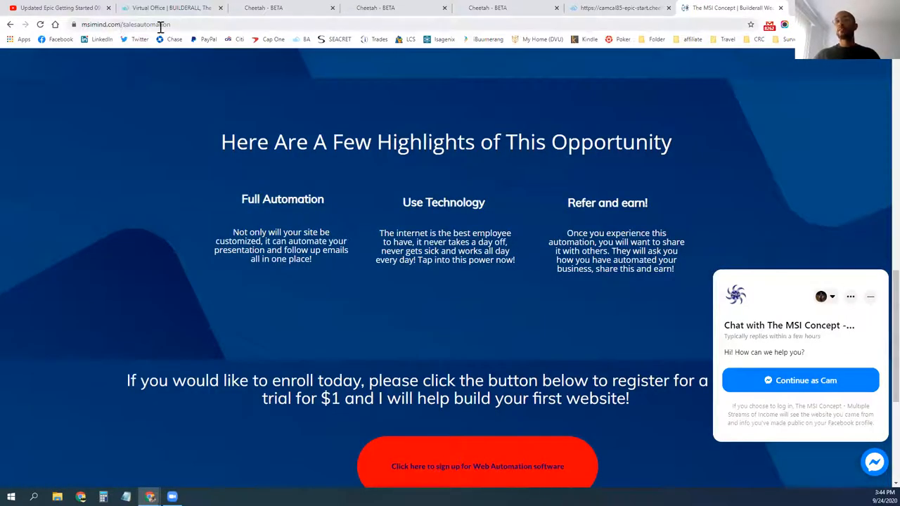
scroll(down, 3)
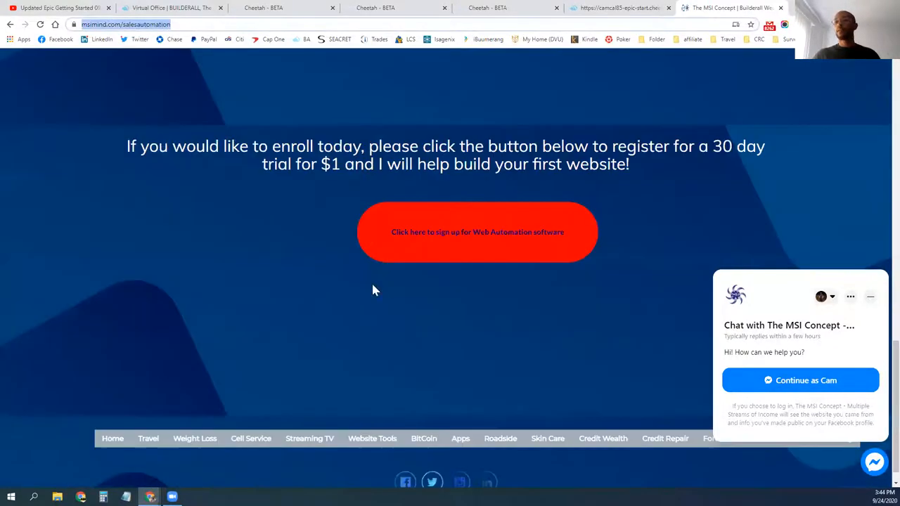
mouse_move(493, 236)
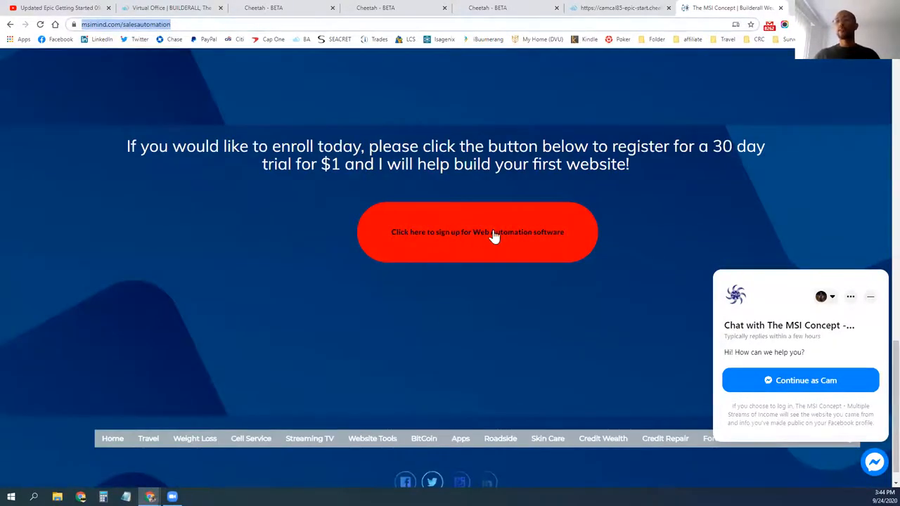
mouse_move(451, 239)
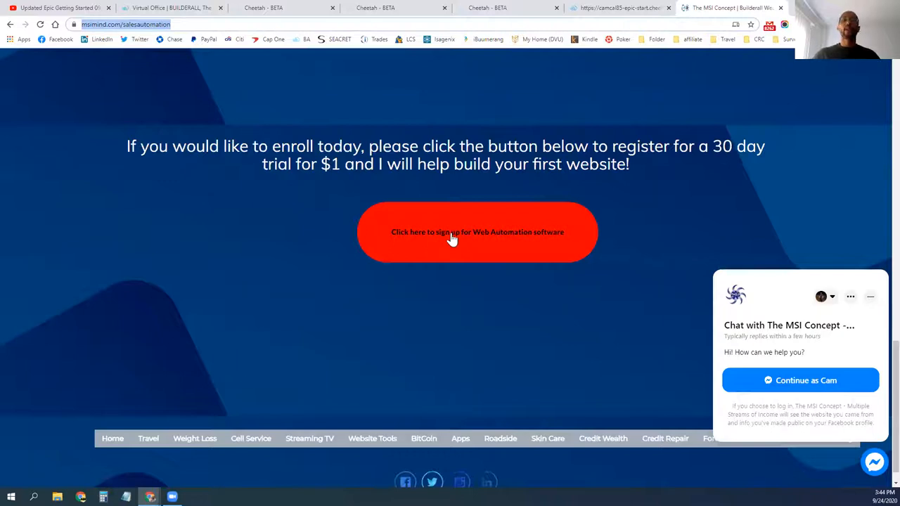
mouse_move(227, 243)
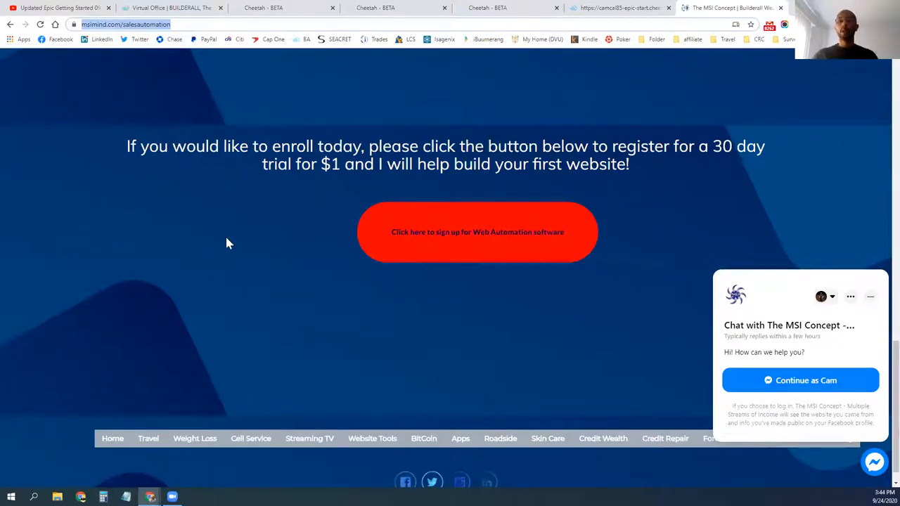
scroll(down, 3)
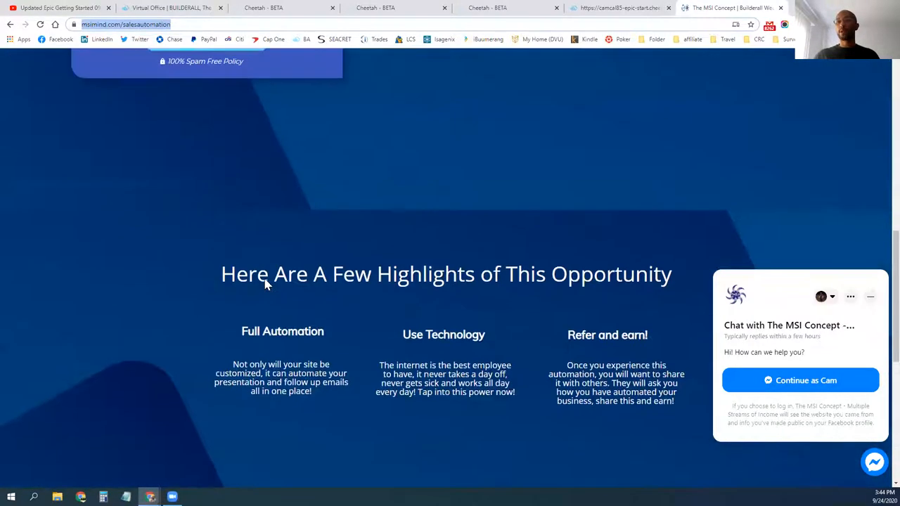
scroll(up, 3)
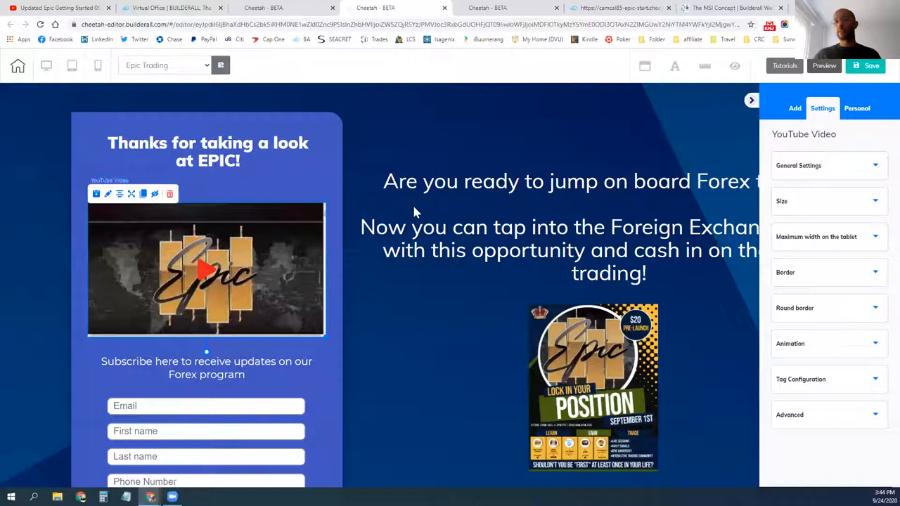
scroll(down, 3)
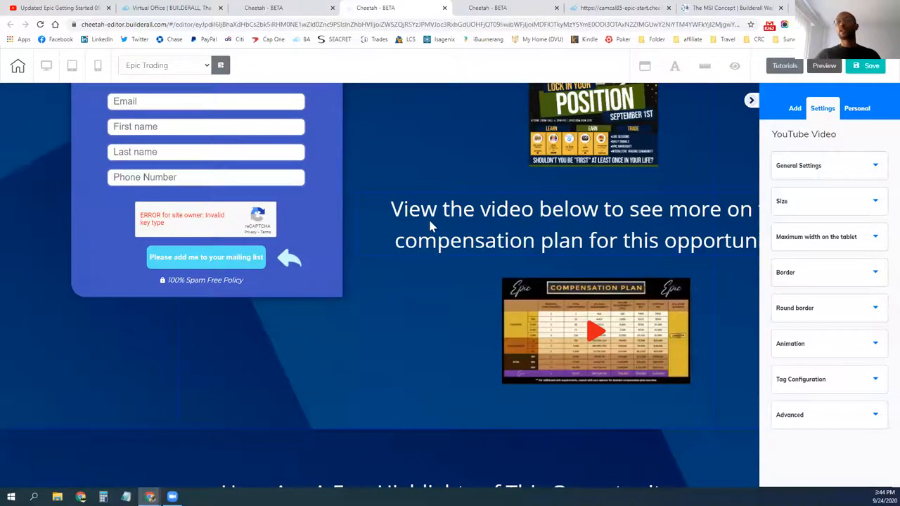
- Return to the msimind.com Sales Automation page and scroll through its welcome video and automation content
click(724, 9)
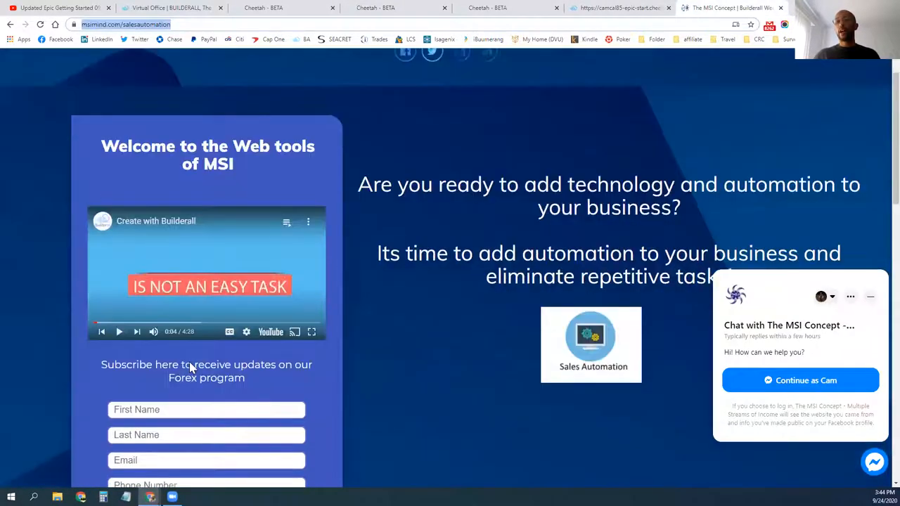
scroll(down, 3)
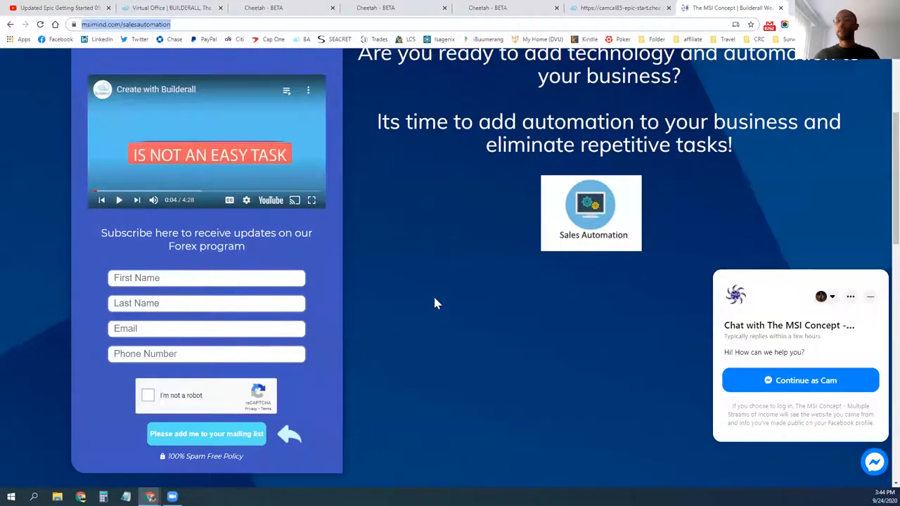
scroll(down, 3)
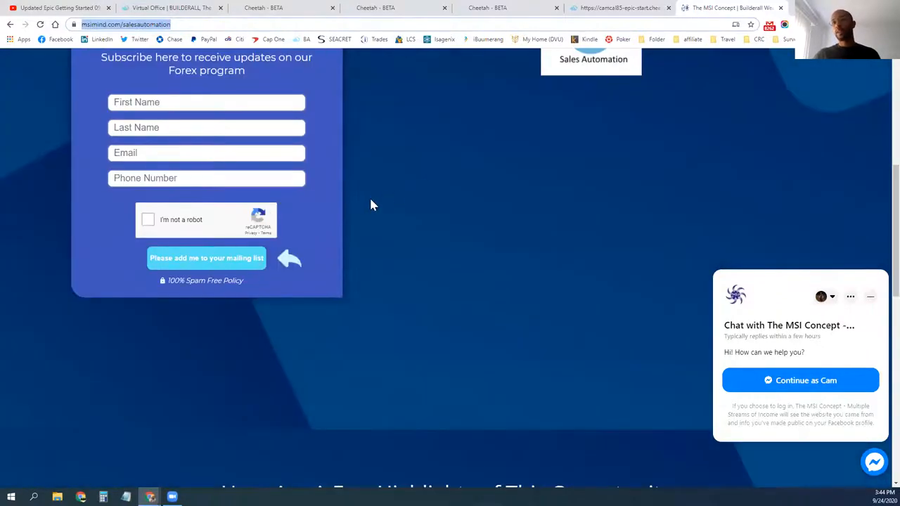
mouse_move(340, 174)
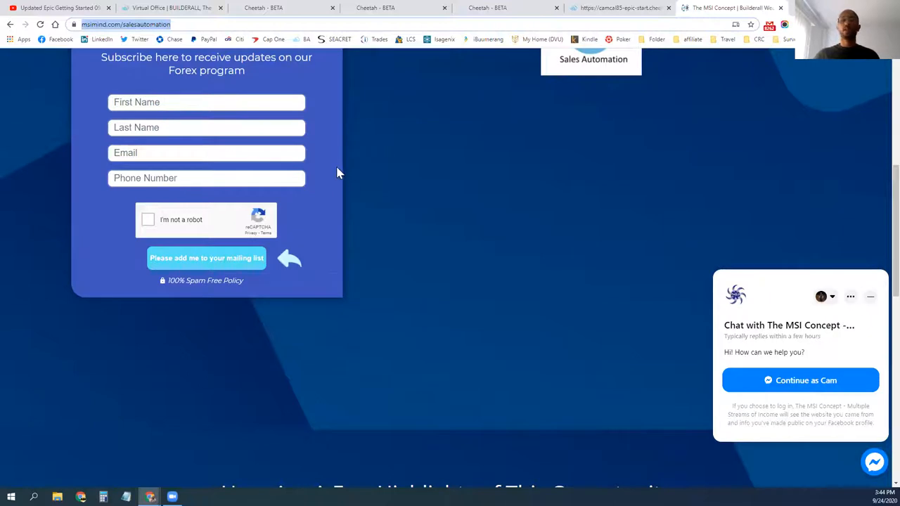
mouse_move(257, 193)
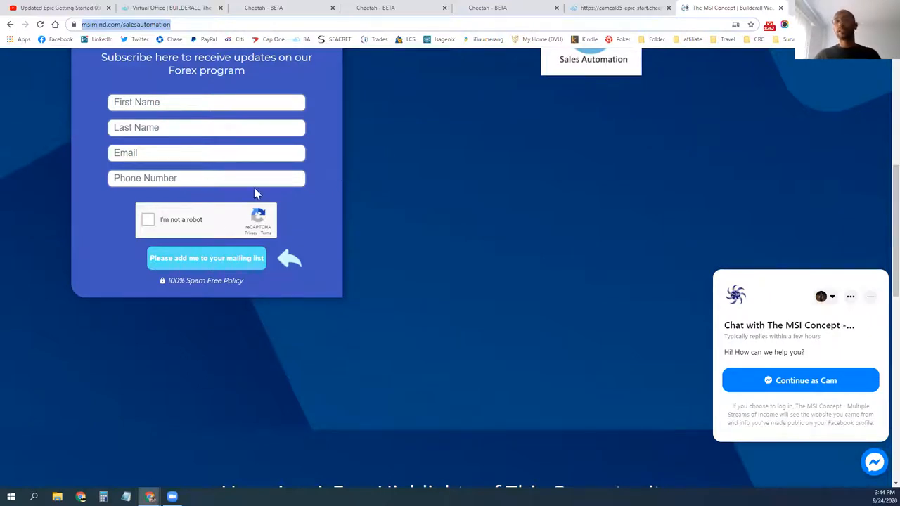
mouse_move(364, 194)
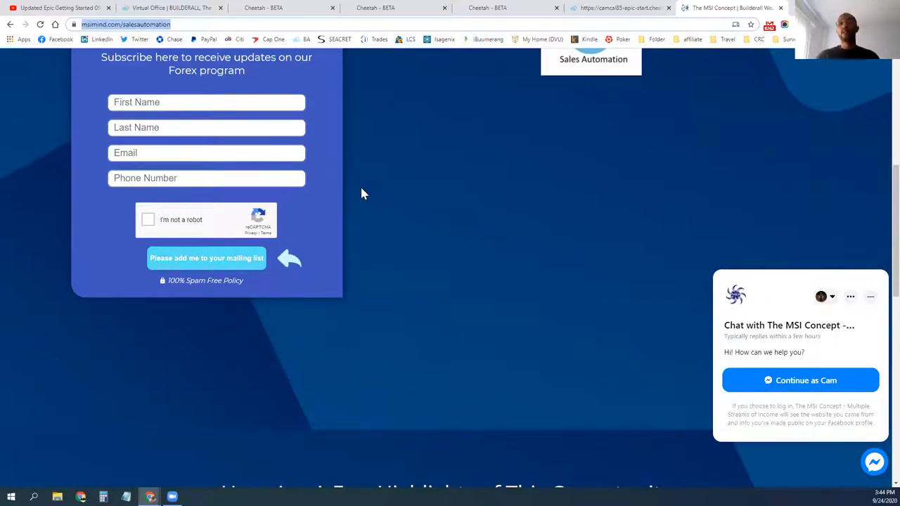
mouse_move(377, 223)
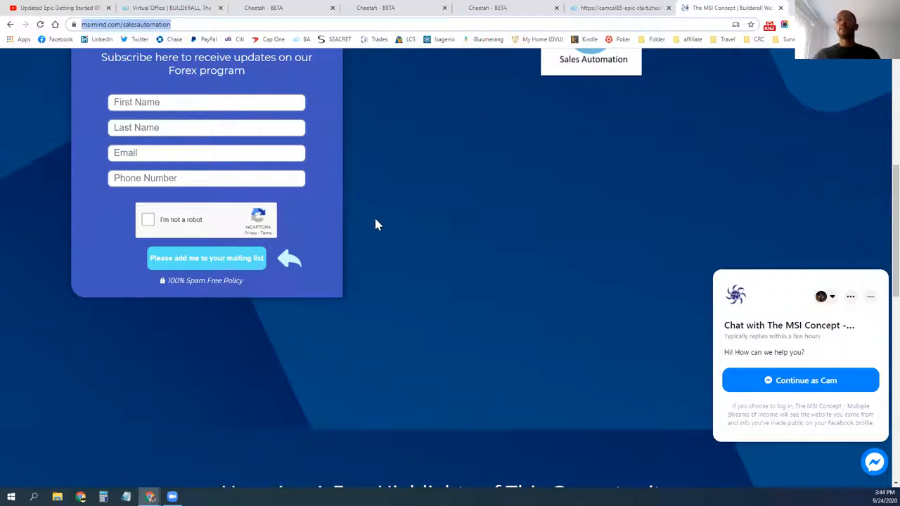
mouse_move(580, 290)
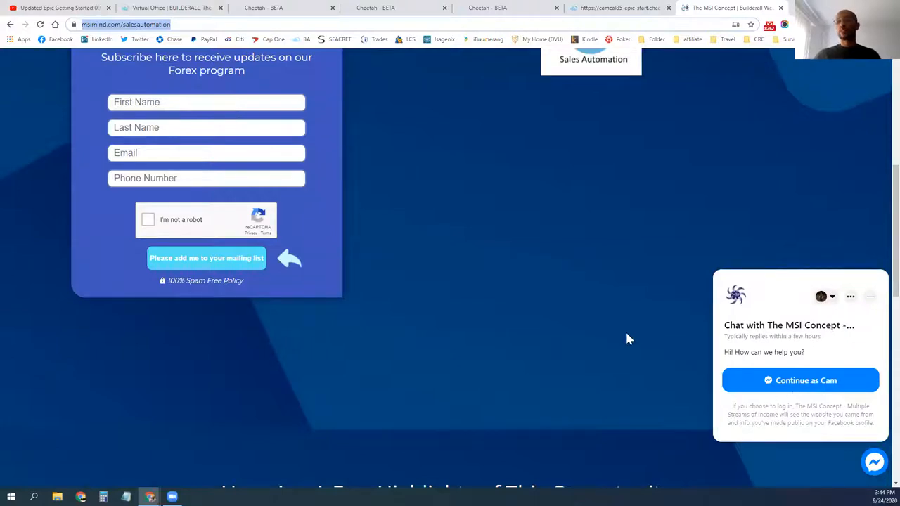
mouse_move(553, 310)
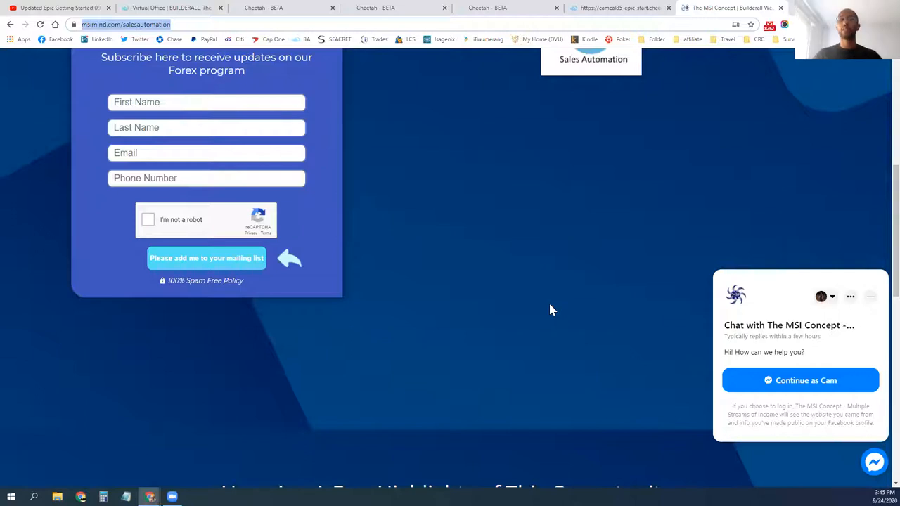
scroll(down, 3)
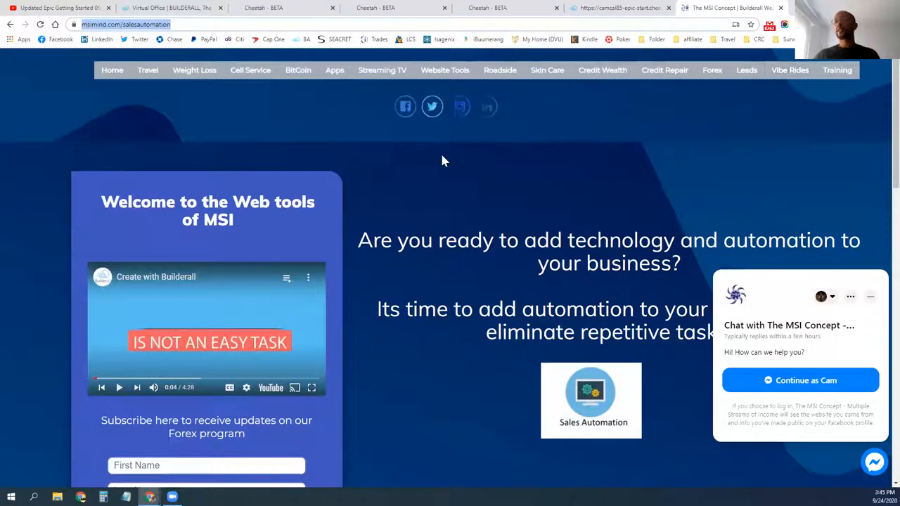
- Open the $50.00 '1 Hour Customized Training' checkout from the Training offer link
click(837, 69)
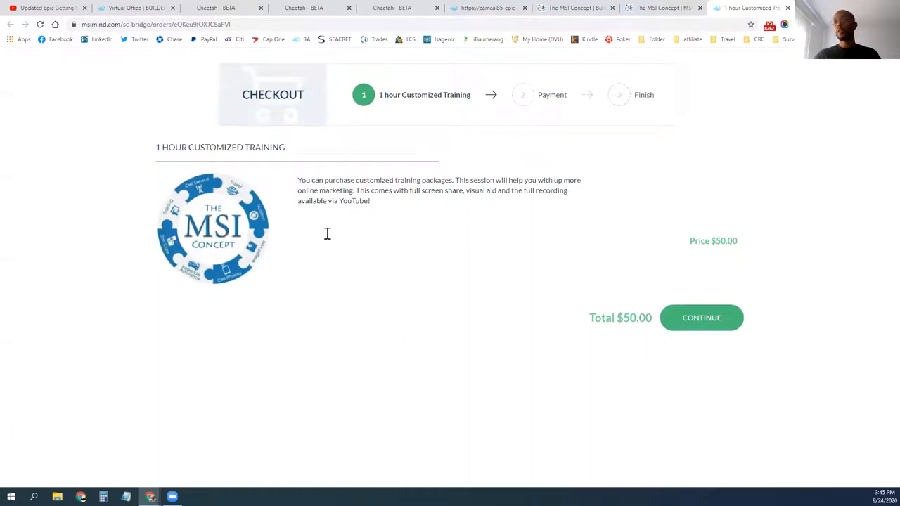
mouse_move(362, 213)
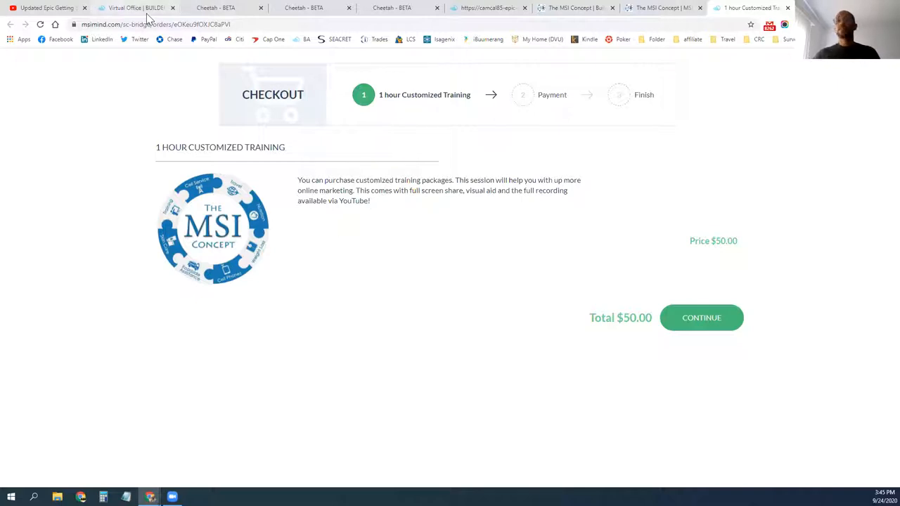
- Browse the Builderall Office Apps catalogue, then view the Updated Epic Getting Started 09242020 video
click(141, 8)
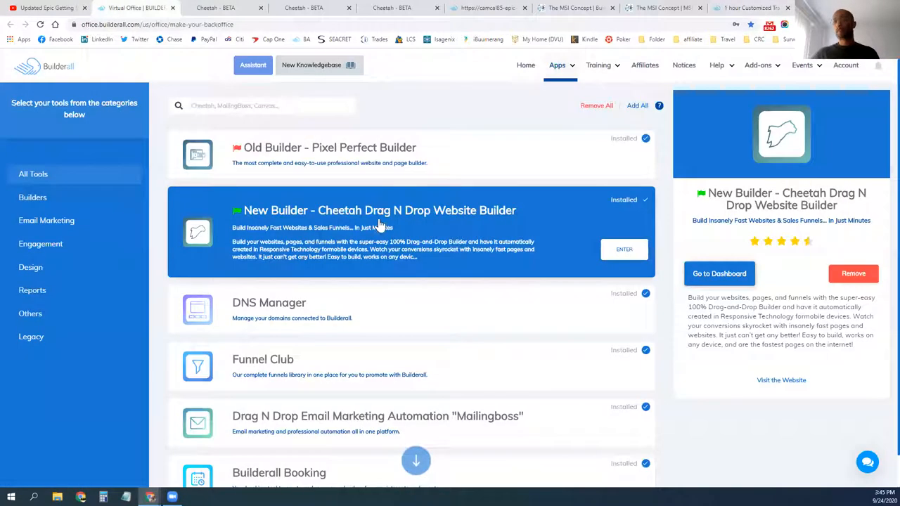
click(556, 65)
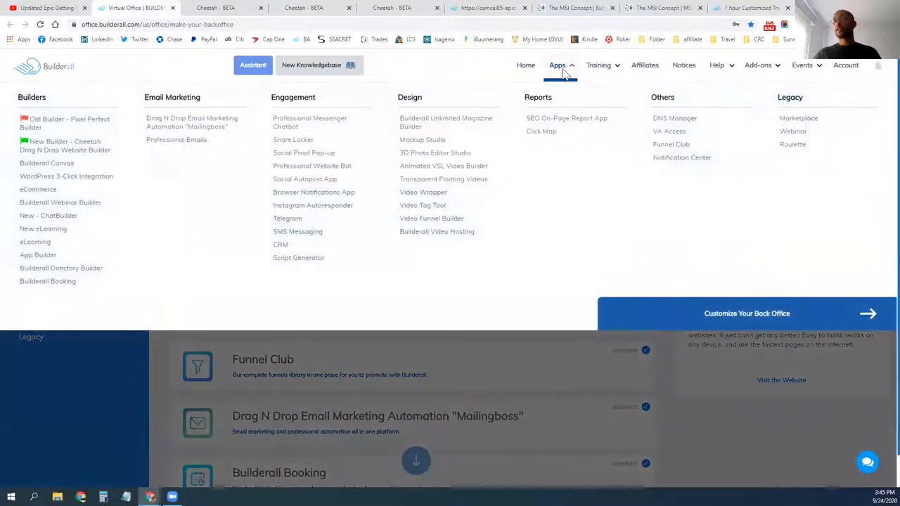
mouse_move(564, 223)
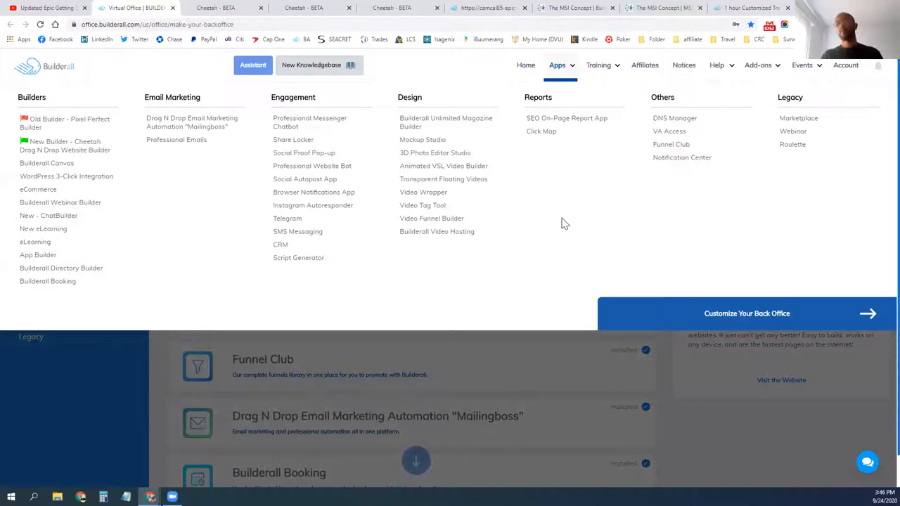
mouse_move(451, 275)
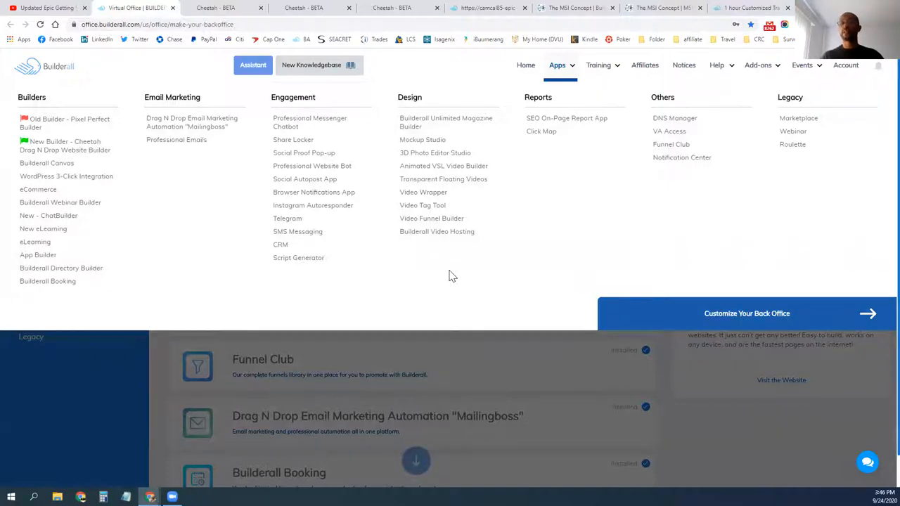
click(49, 10)
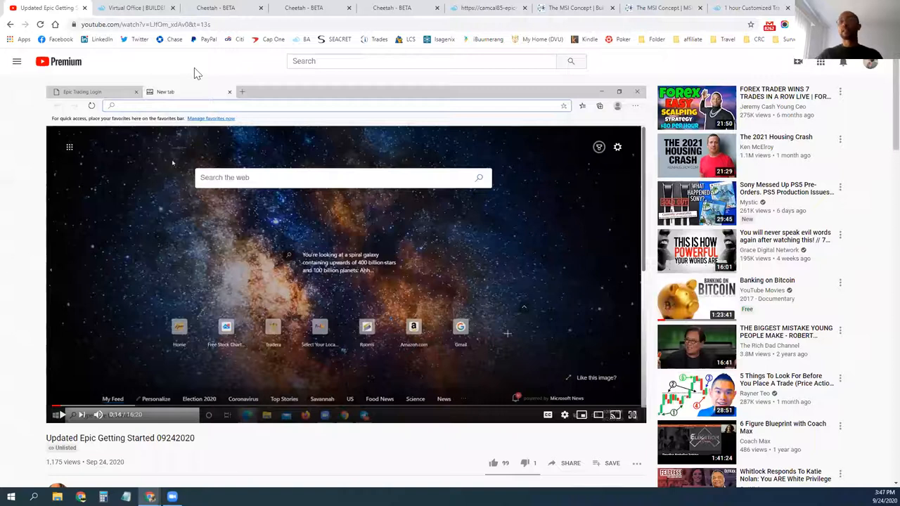
- Scroll the Updated Epic Getting Started video page down to its description and comments
click(421, 62)
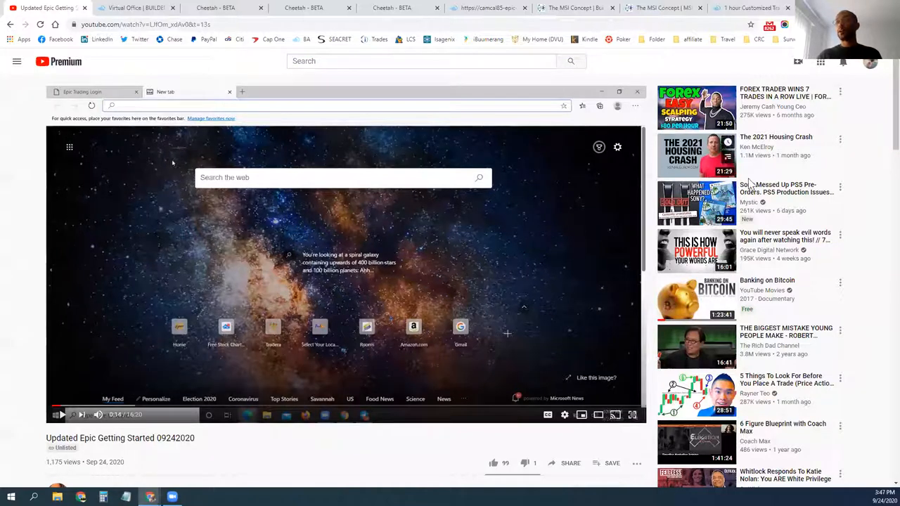
scroll(down, 3)
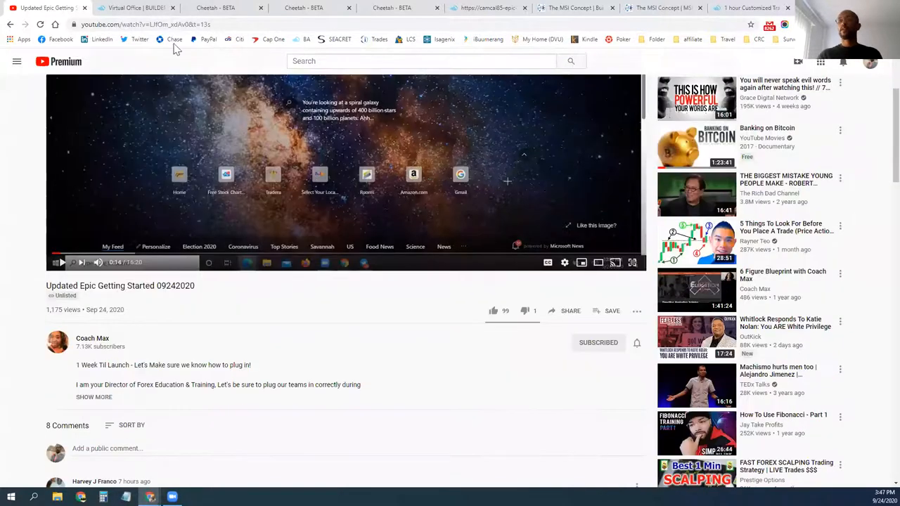
scroll(down, 3)
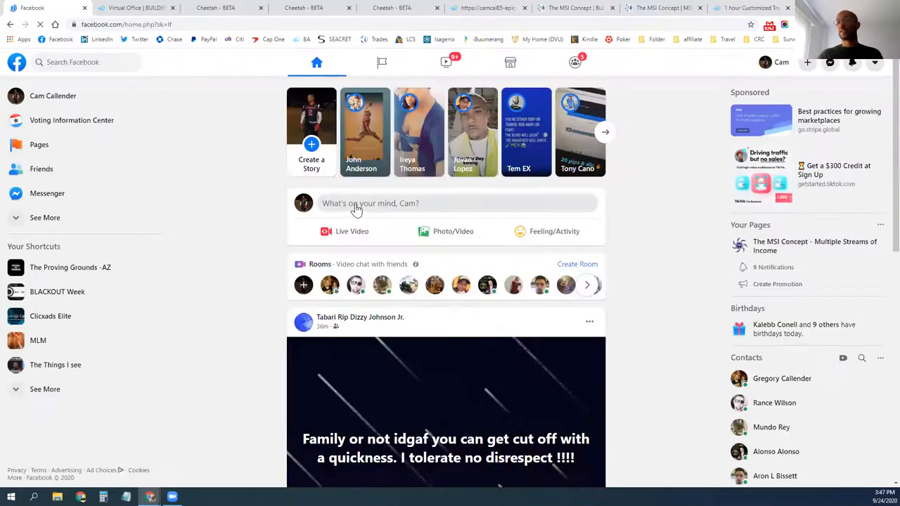
scroll(down, 3)
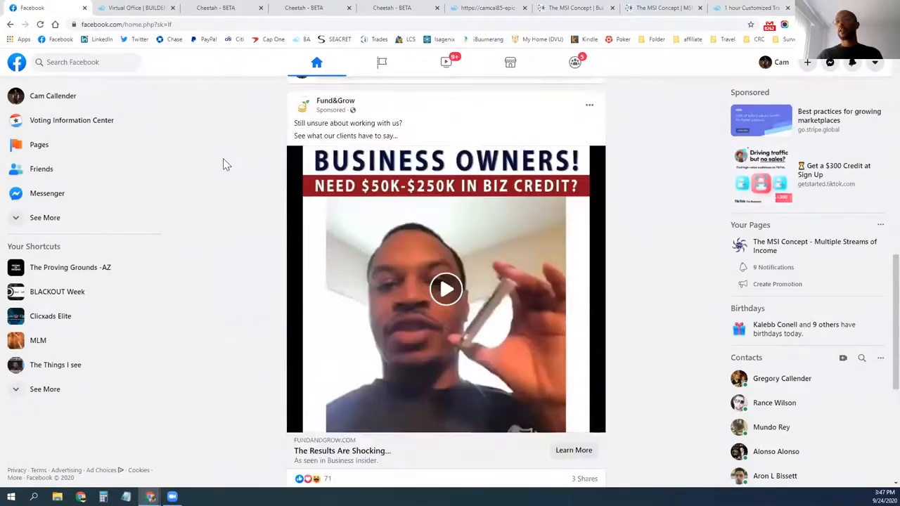
scroll(down, 3)
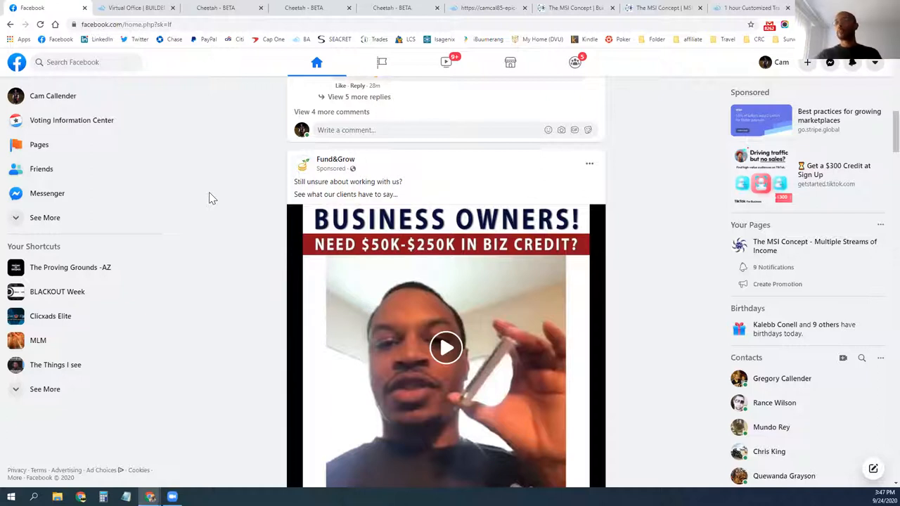
scroll(down, 3)
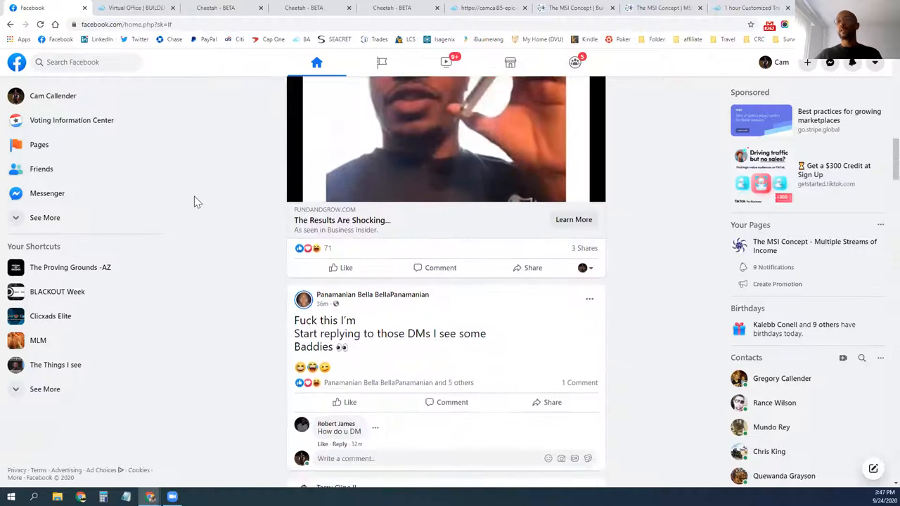
scroll(down, 3)
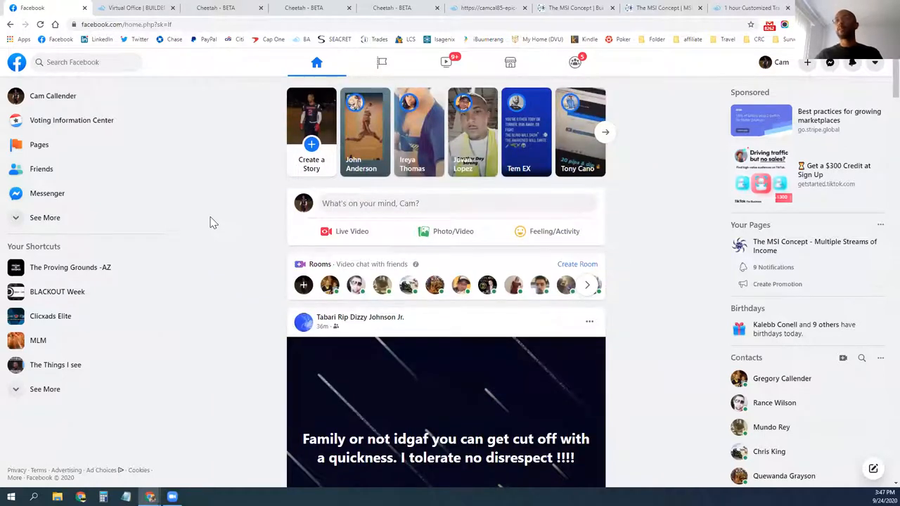
- Return to the Builderall Office app catalogue showing the Cheetah builder as installed
click(137, 8)
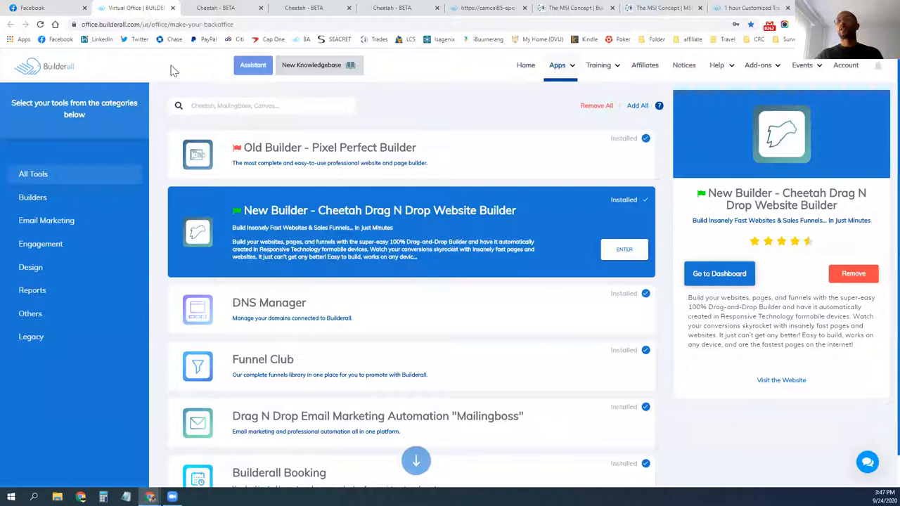
mouse_move(207, 75)
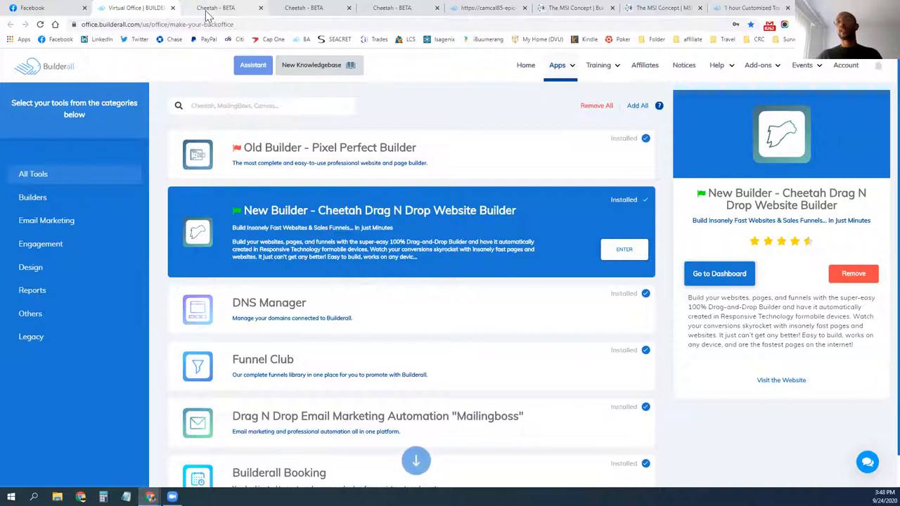
mouse_move(404, 7)
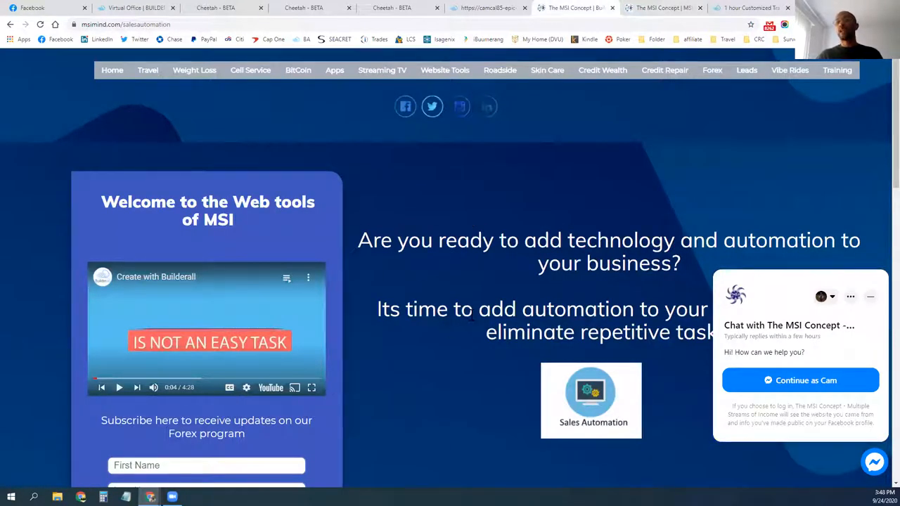
mouse_move(263, 287)
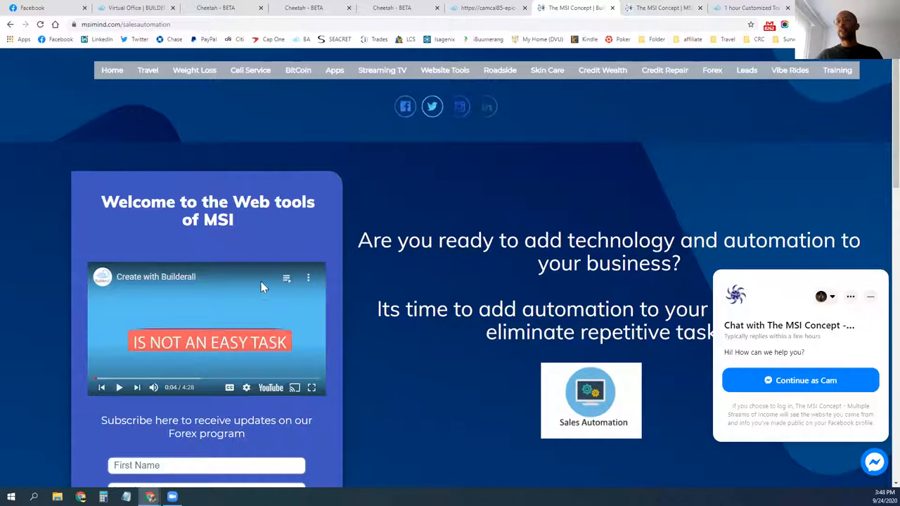
mouse_move(460, 264)
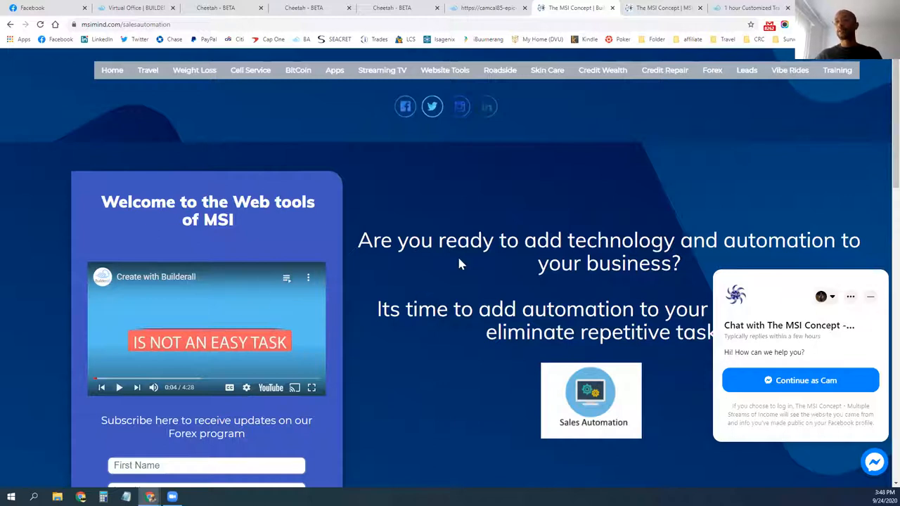
mouse_move(439, 268)
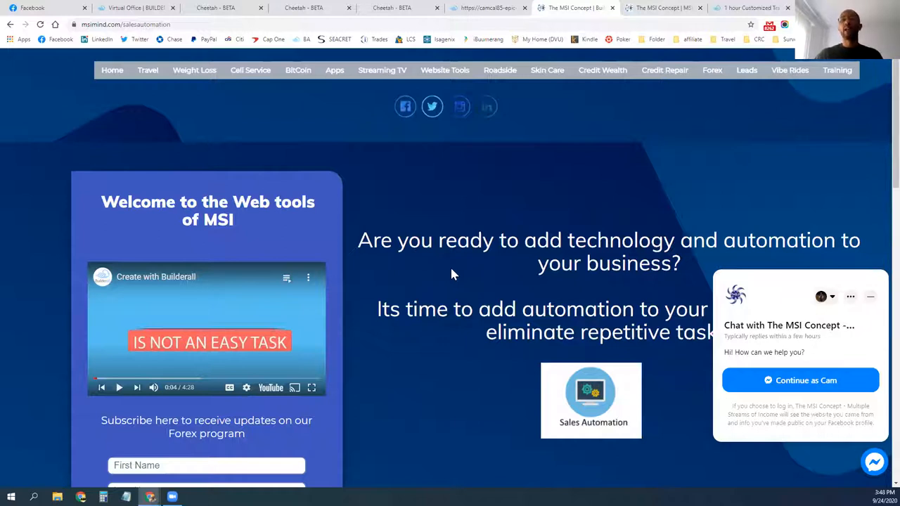
mouse_move(465, 290)
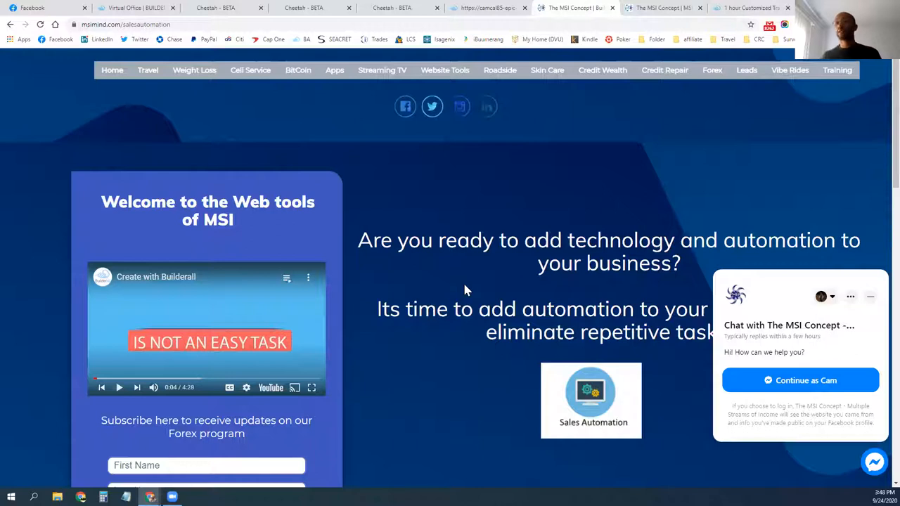
mouse_move(420, 313)
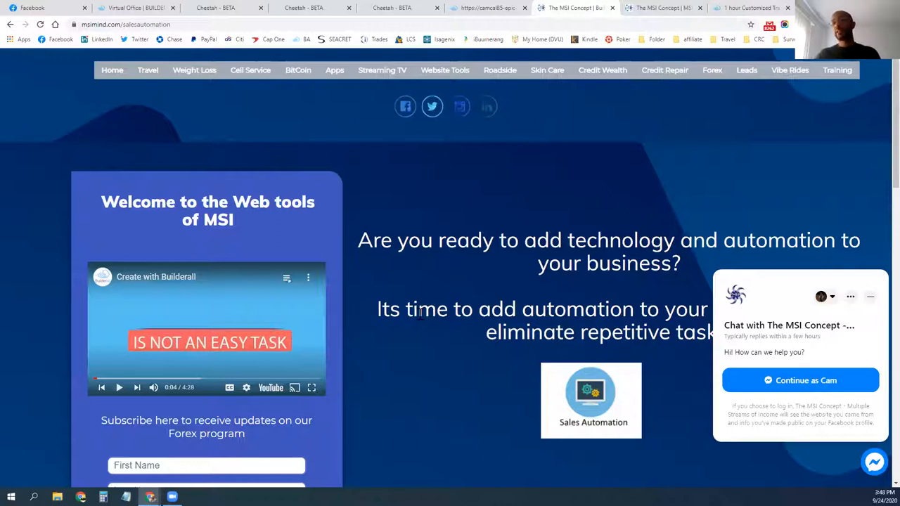
mouse_move(399, 297)
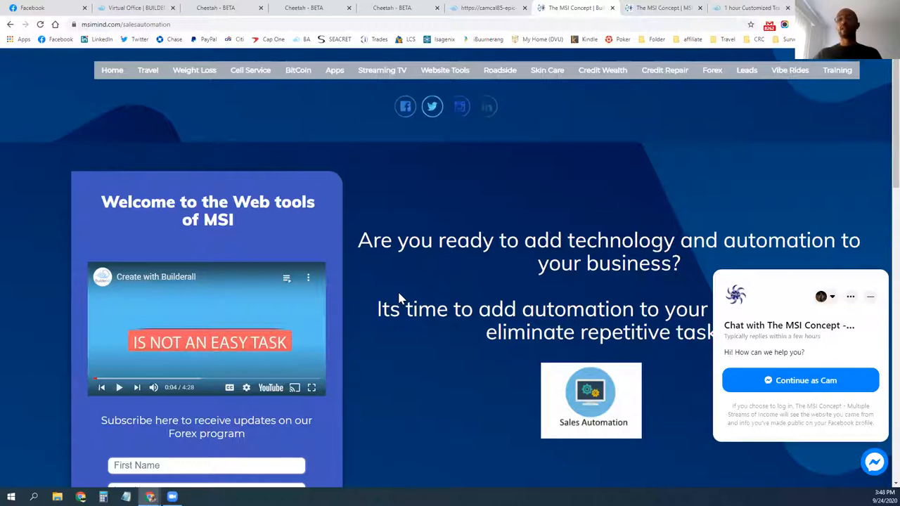
- Switch from the msimind.com Sales Automation page back to the Facebook home feed
click(28, 8)
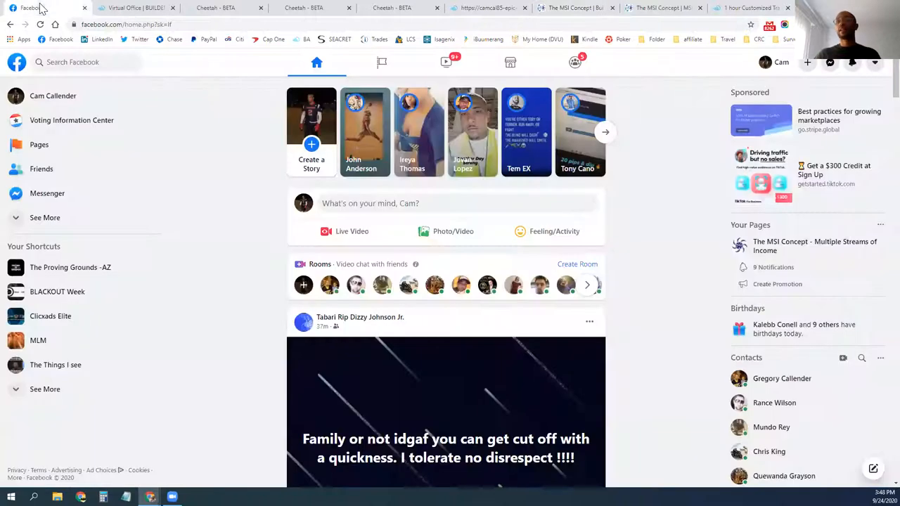
mouse_move(225, 182)
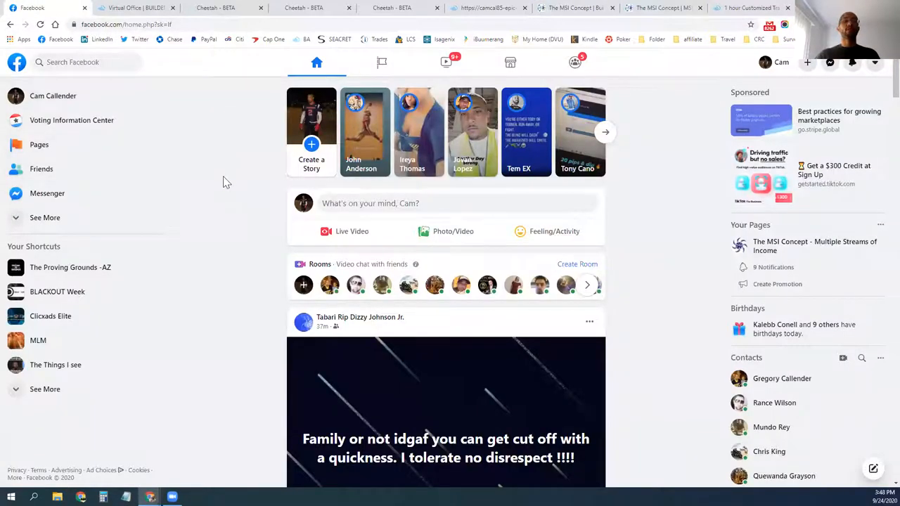